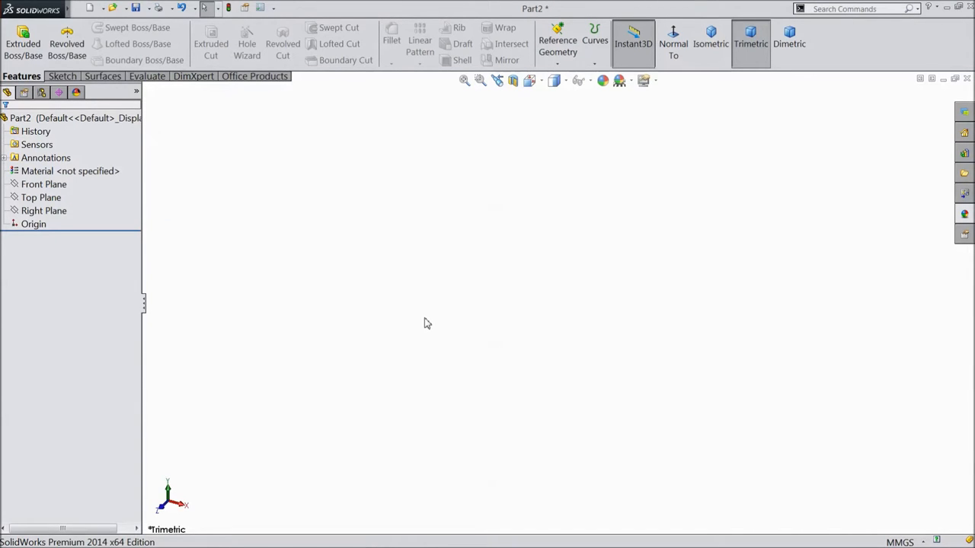
# Start a new sketch on the Front Plane with the Corner Rectangle tool ready
pyautogui.click(41, 198)
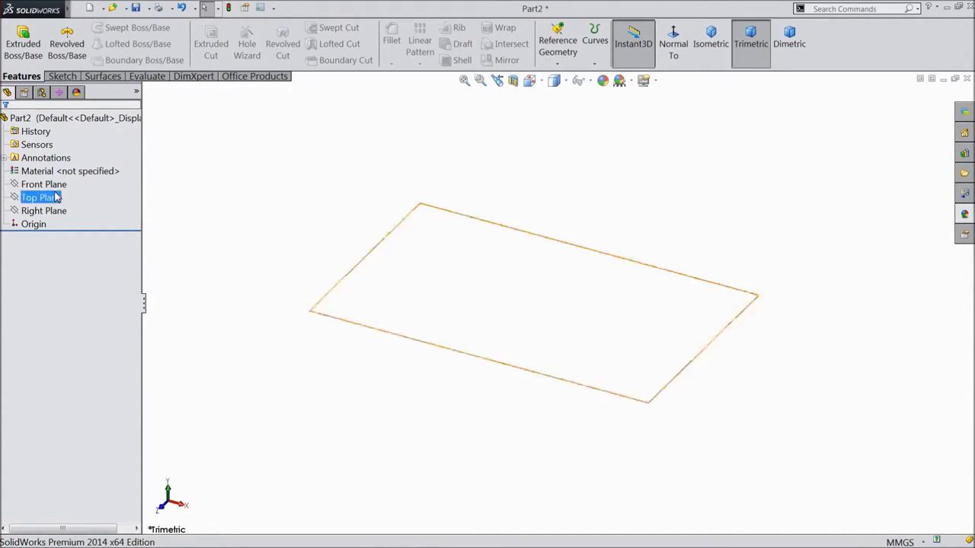
pyautogui.click(43, 184)
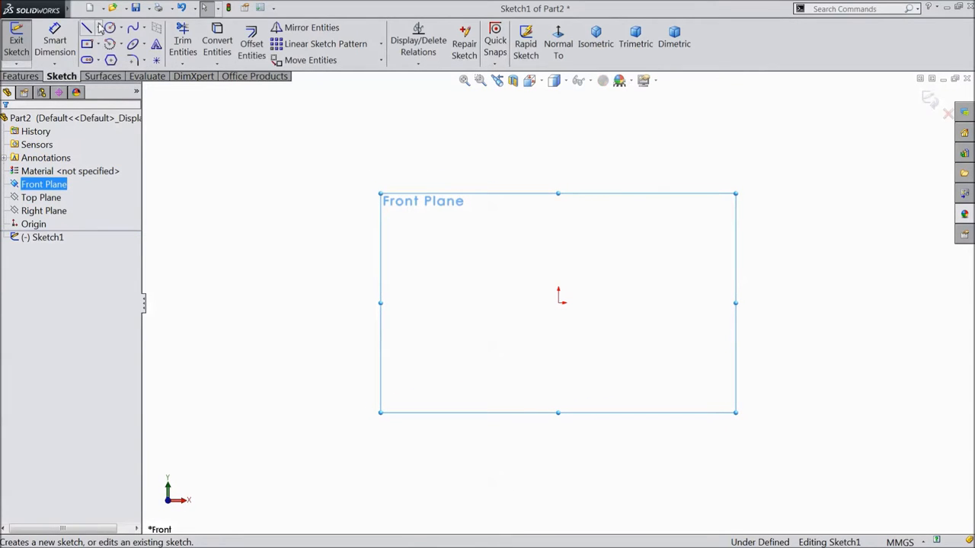
pyautogui.click(93, 43)
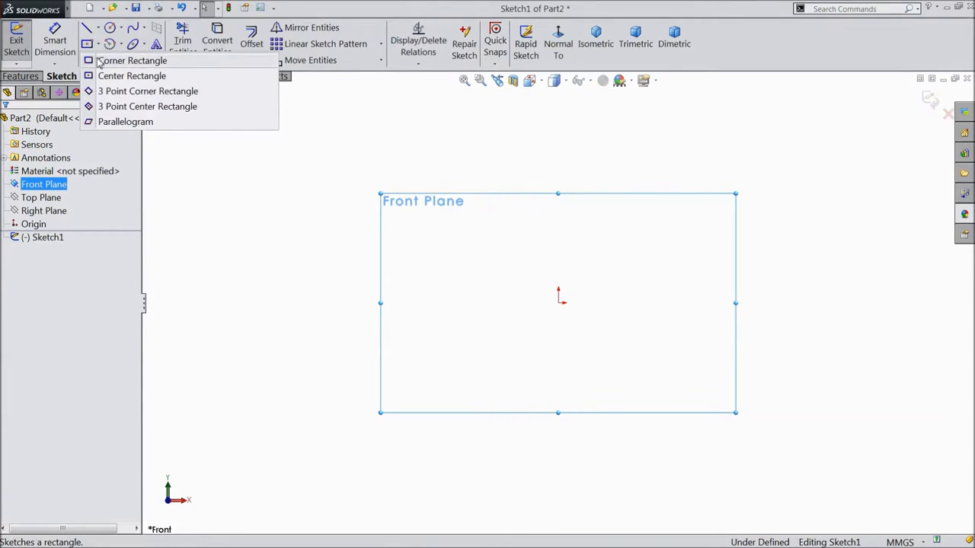
pyautogui.click(137, 61)
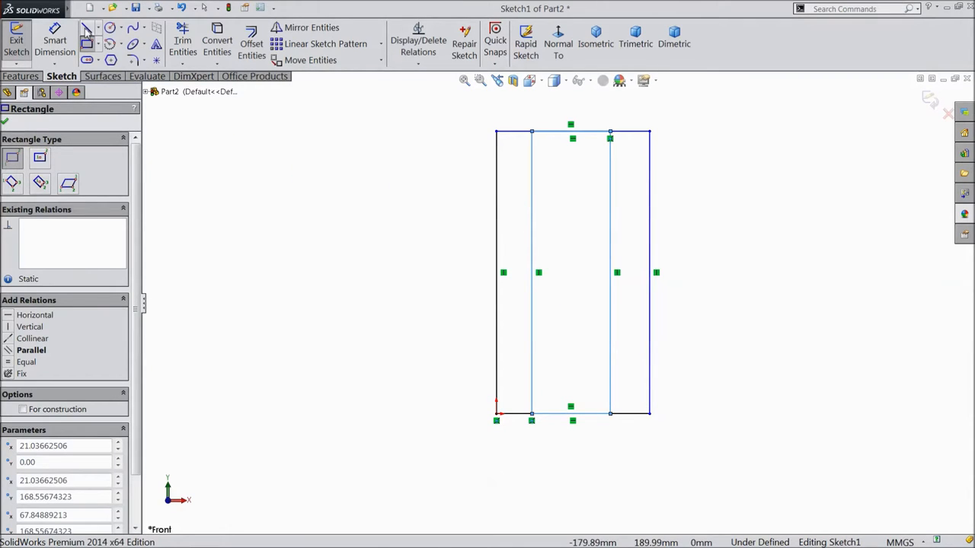
# Convert the rectangle's lines to construction geometry
pyautogui.click(91, 24)
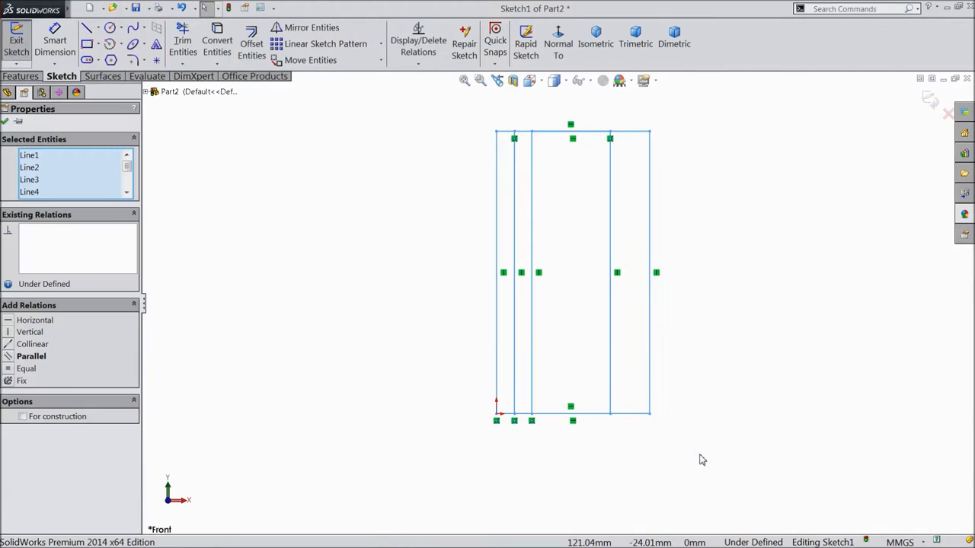
pyautogui.click(21, 416)
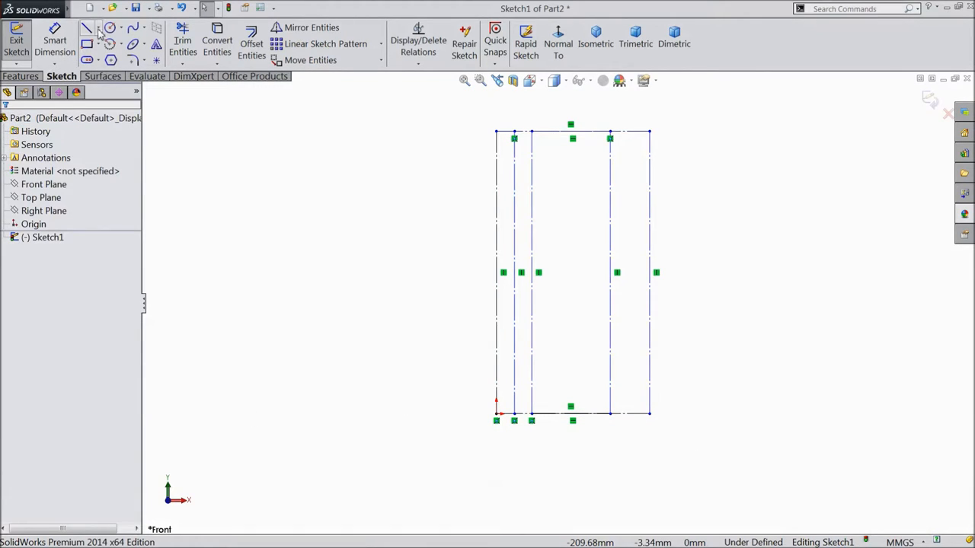
pyautogui.click(88, 28)
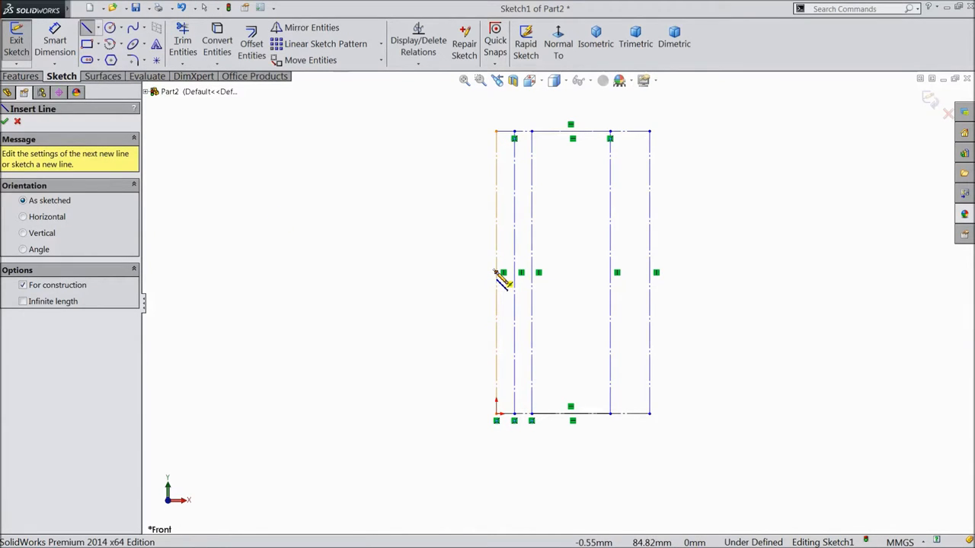
# Add a mid-height horizontal construction line and dimension the frame height to 160 mm
pyautogui.moveTo(497, 272); pyautogui.dragTo(652, 273)
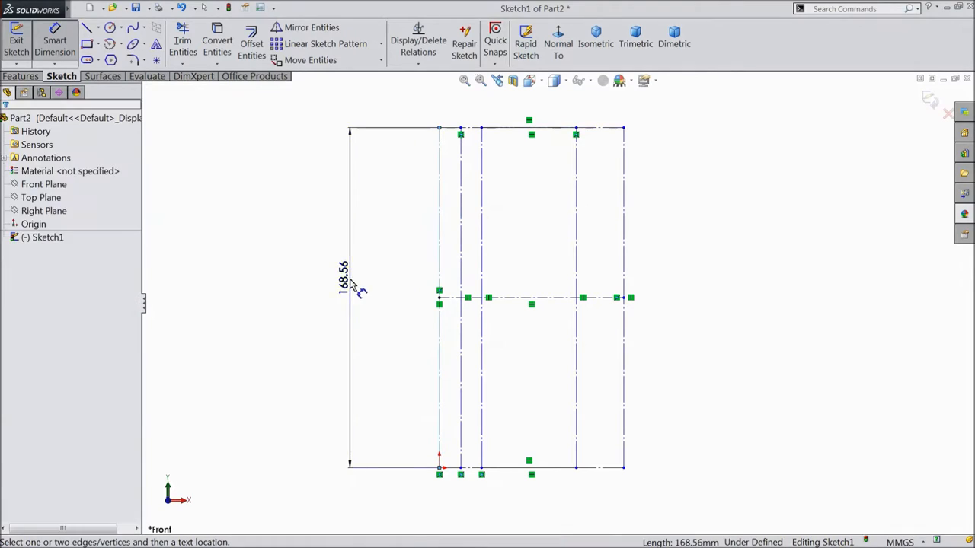
pyautogui.click(341, 274)
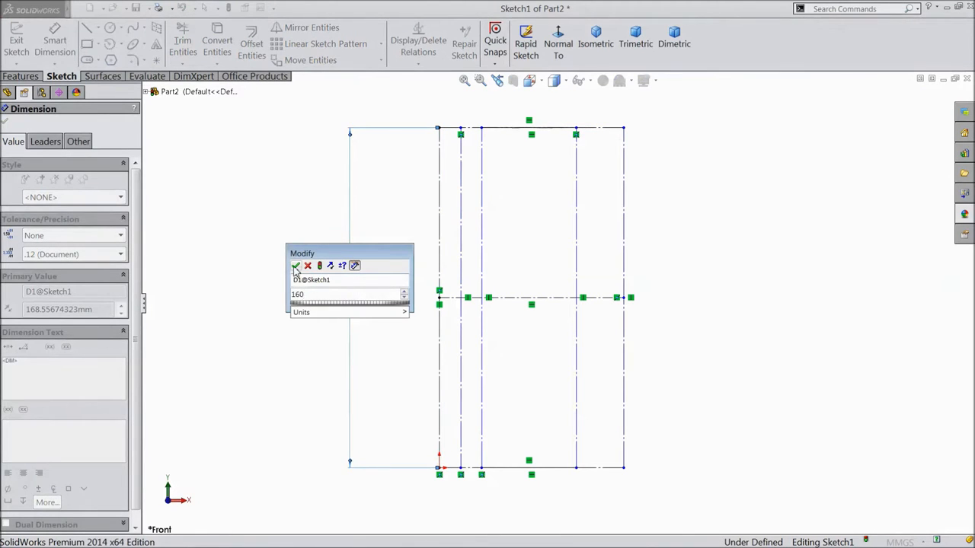
pyautogui.click(295, 265)
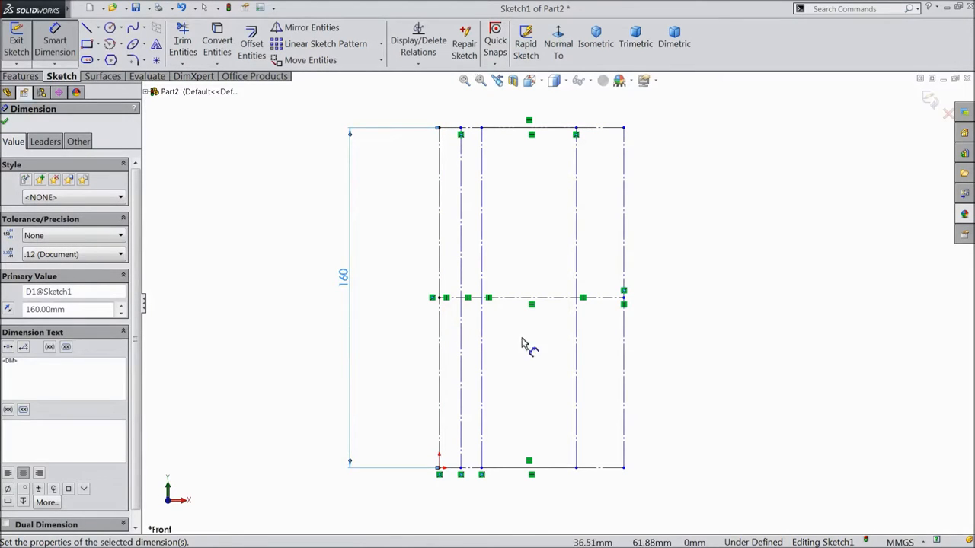
pyautogui.moveTo(694, 188)
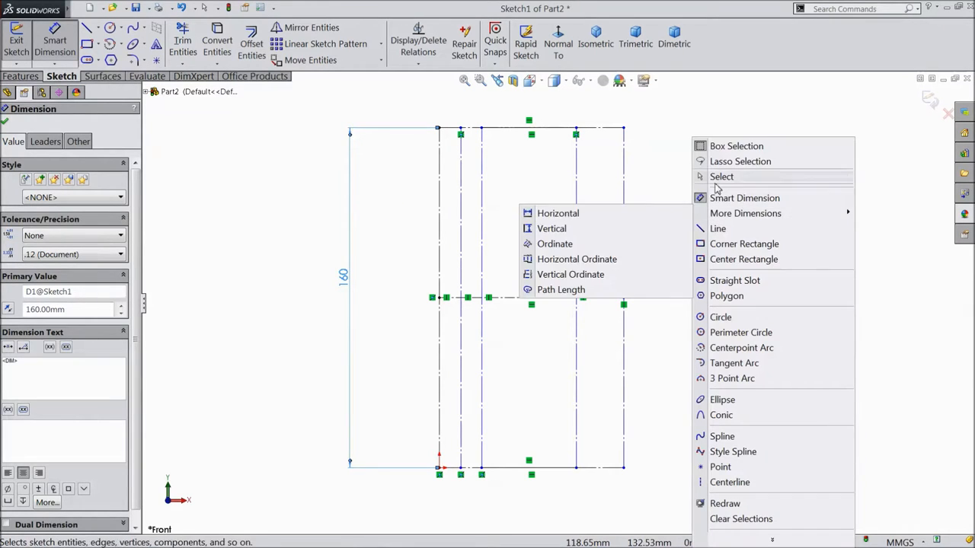
pyautogui.moveTo(570, 274)
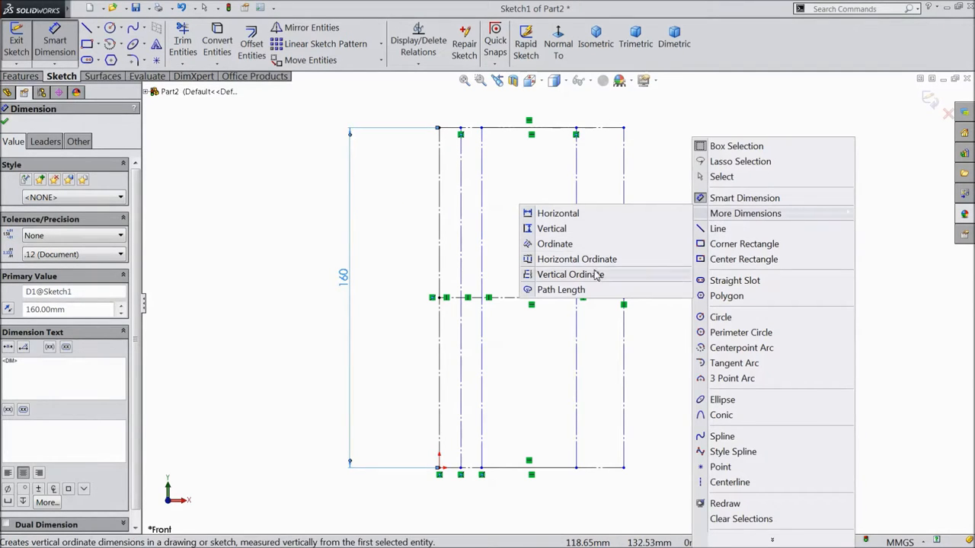
pyautogui.moveTo(600, 264)
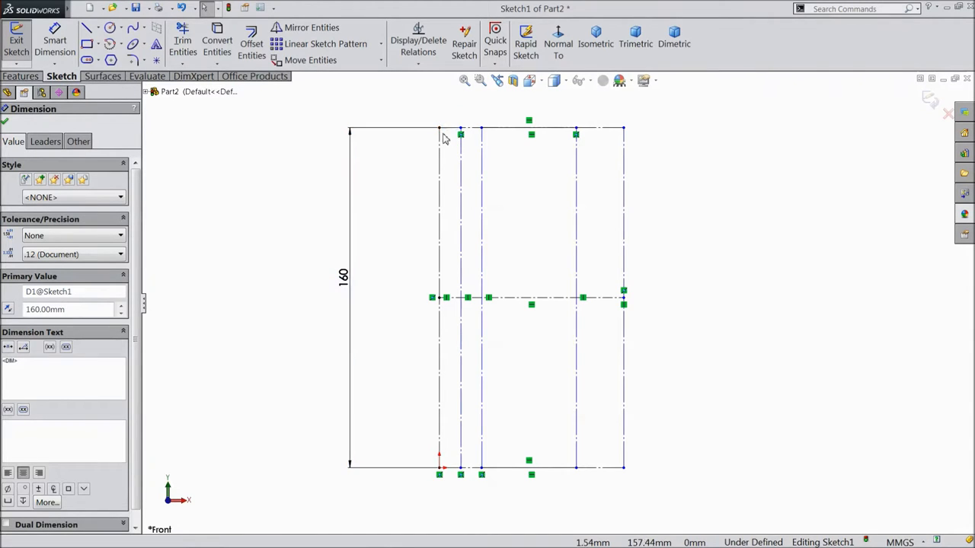
pyautogui.click(241, 184)
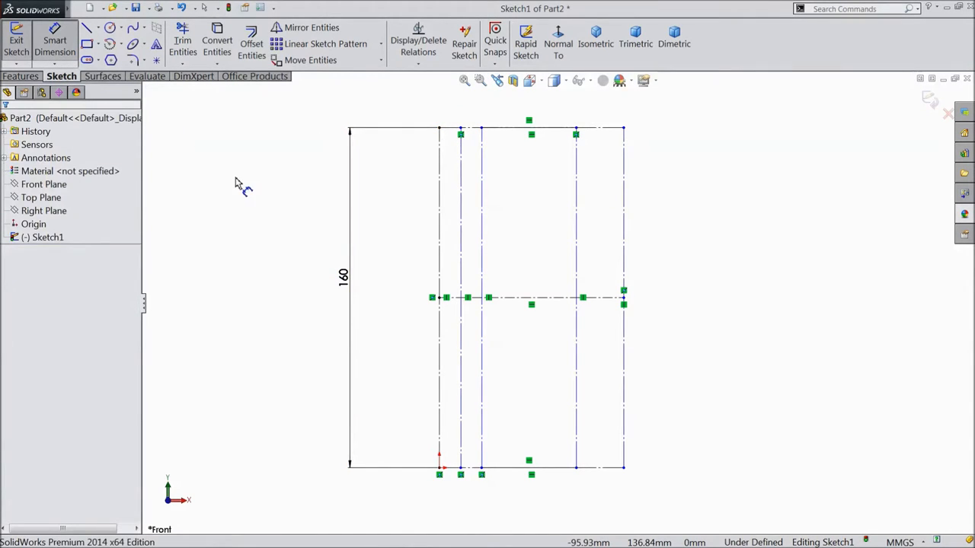
# Add horizontal ordinate dimensions from the leftmost line and set the mid-height line as vertical zero
pyautogui.rightClick(240, 183)
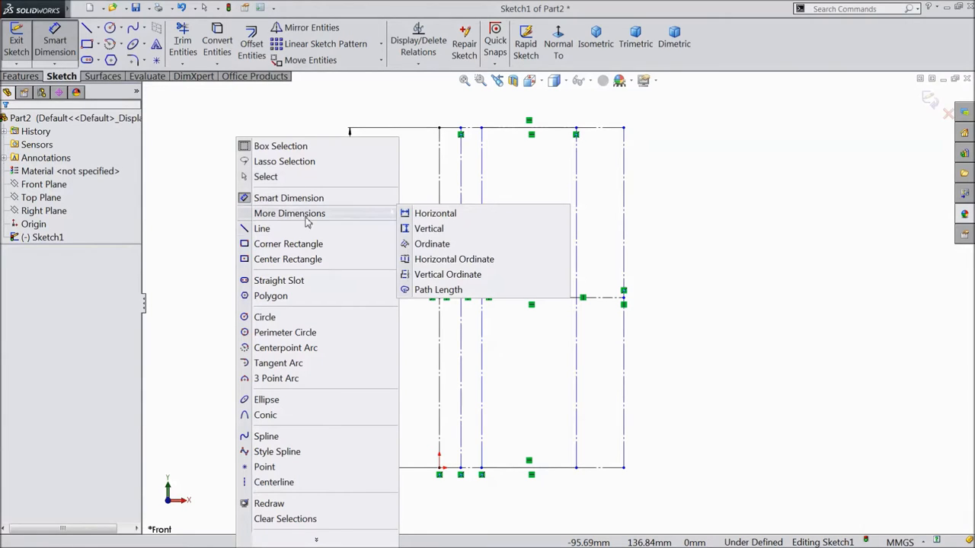
pyautogui.moveTo(454, 259)
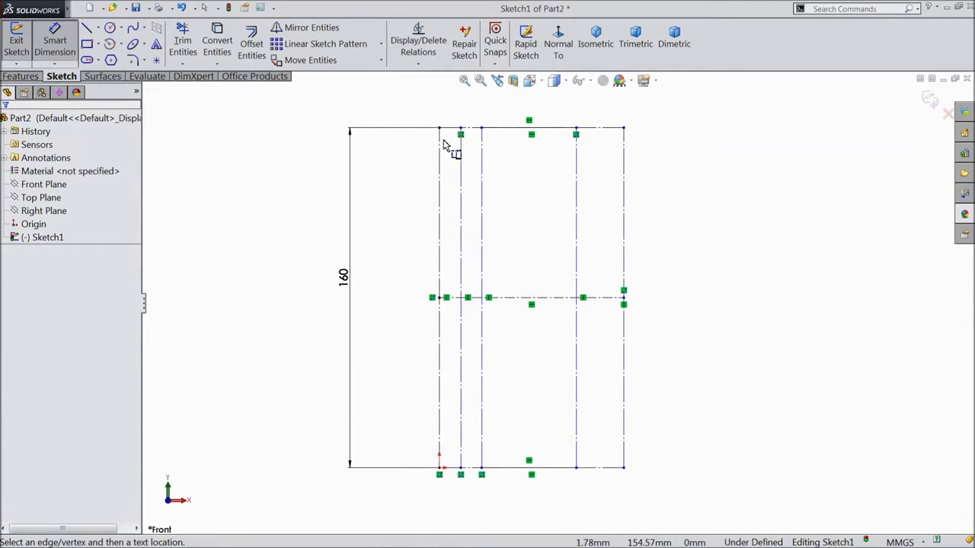
pyautogui.click(439, 128)
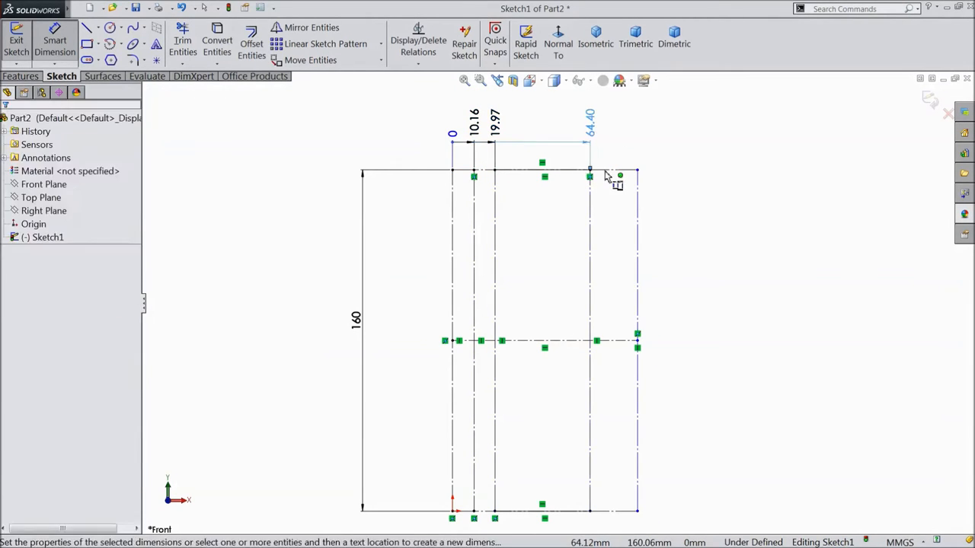
pyautogui.click(636, 167)
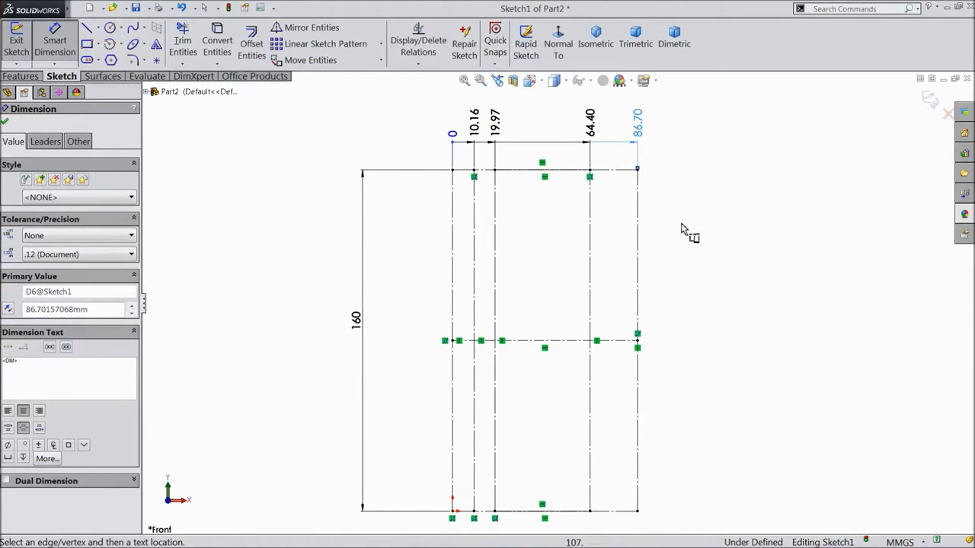
pyautogui.rightClick(682, 229)
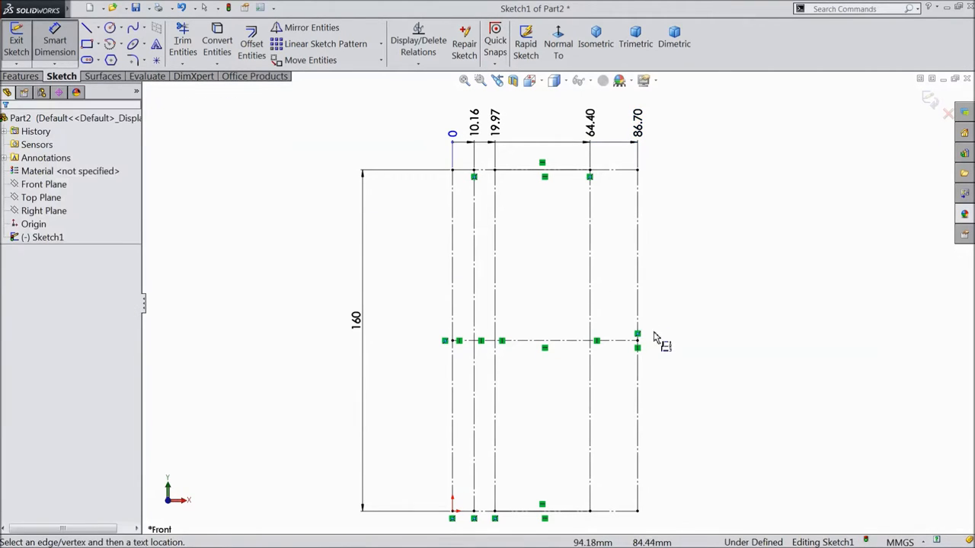
pyautogui.click(636, 341)
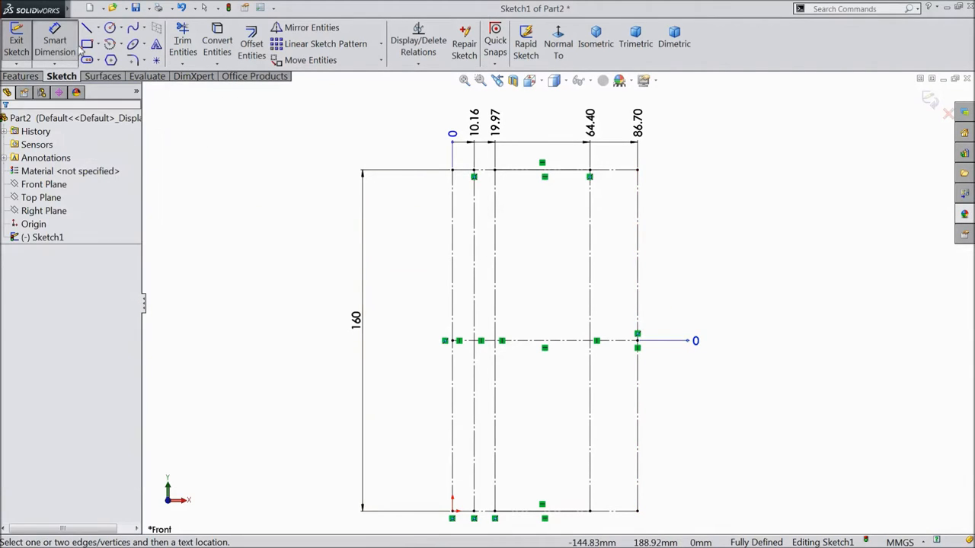
pyautogui.moveTo(132, 41)
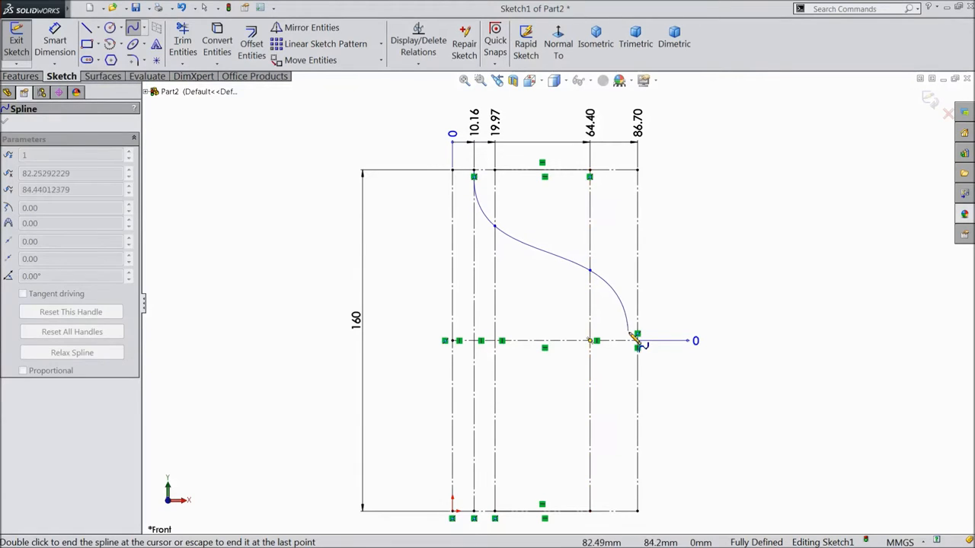
# Sketch the vase-profile spline bulging right at mid-height and curving back toward the bottom
pyautogui.moveTo(636, 342); pyautogui.dragTo(594, 411)
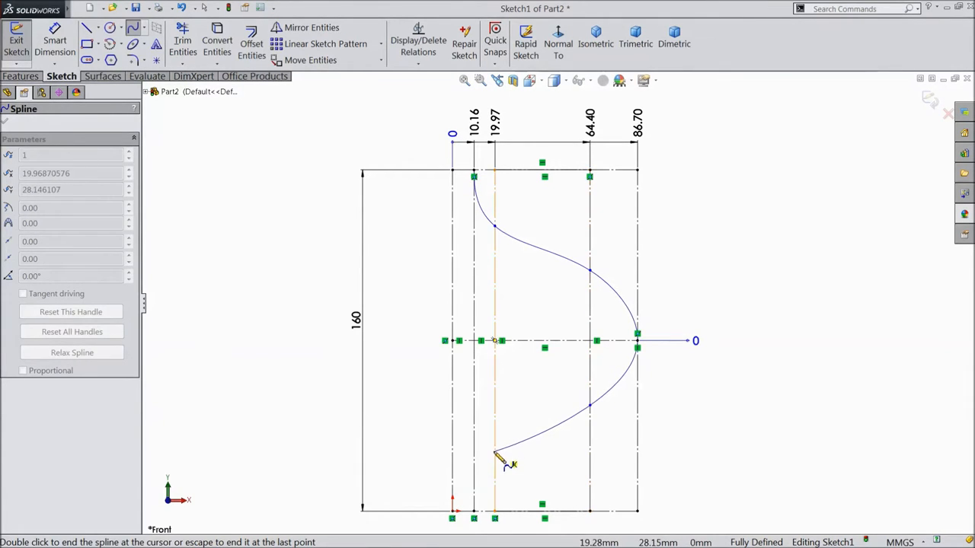
pyautogui.moveTo(503, 460); pyautogui.dragTo(475, 516)
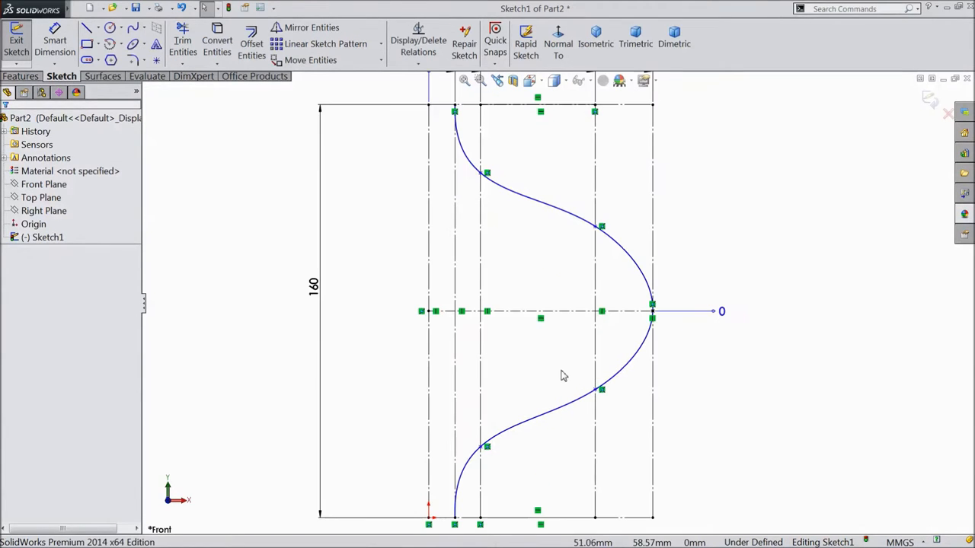
# Dimension the spline's vertical points, setting the outer offsets to 45 above and below centre
pyautogui.click(53, 42)
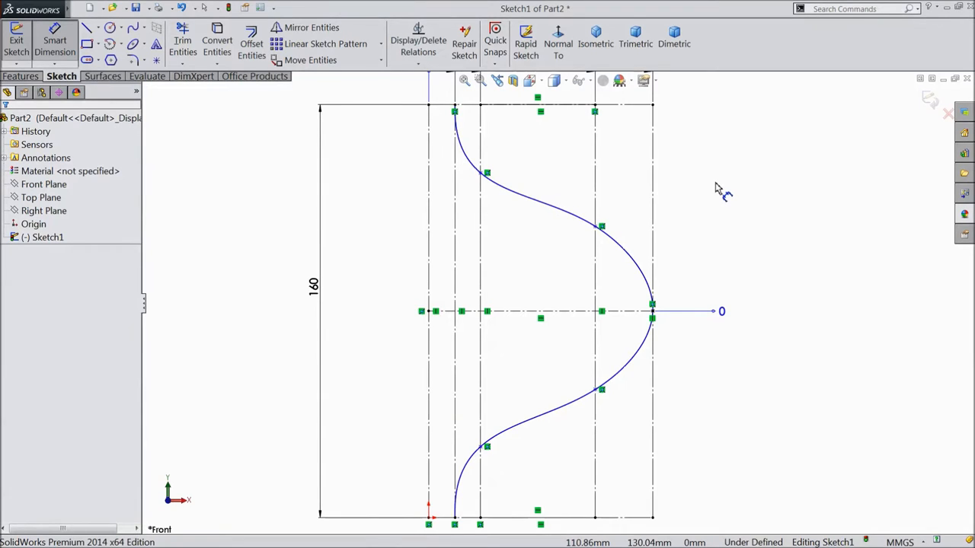
pyautogui.click(55, 40)
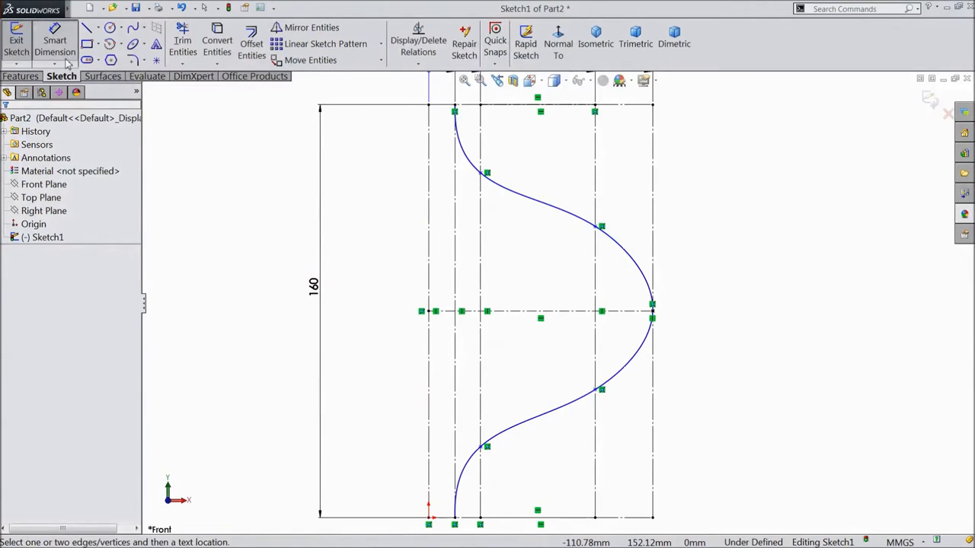
pyautogui.rightClick(652, 305)
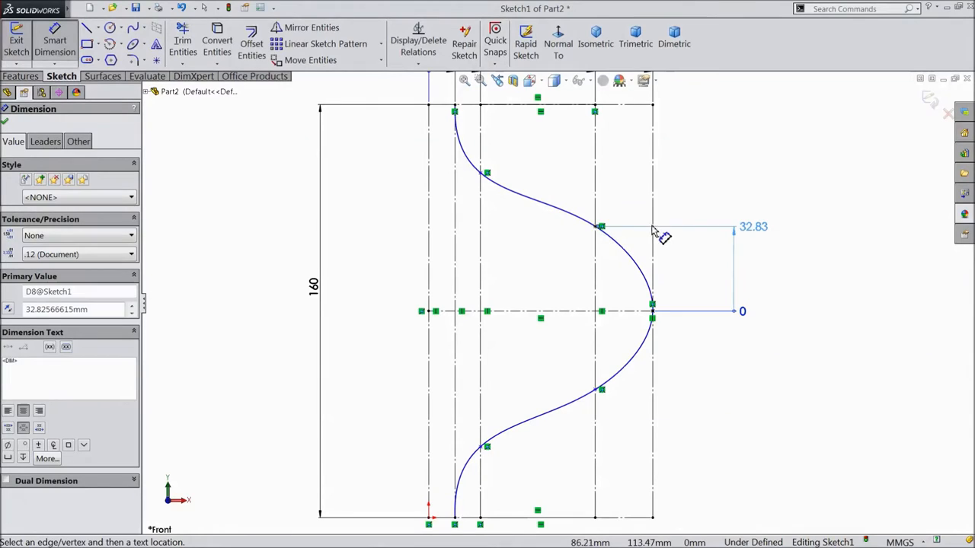
pyautogui.moveTo(484, 177)
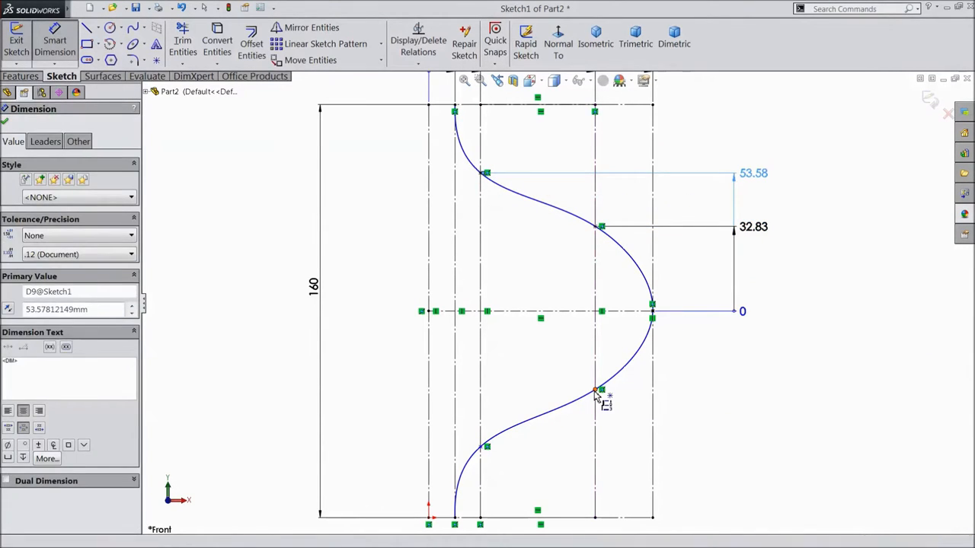
pyautogui.click(597, 390)
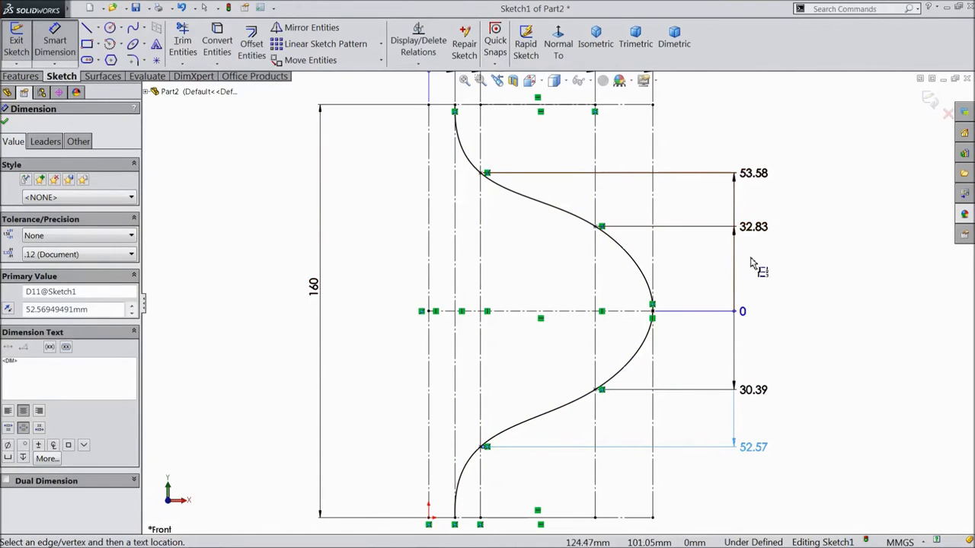
pyautogui.click(754, 225)
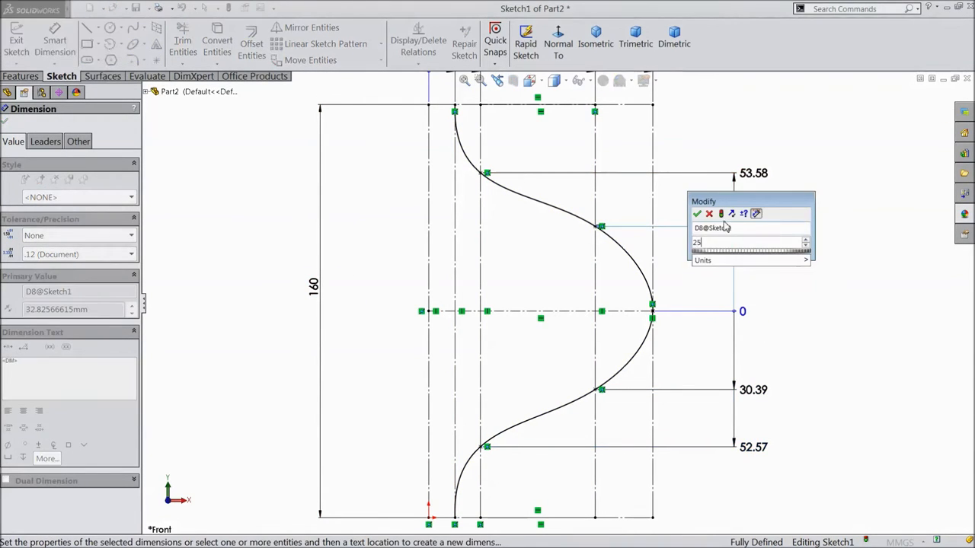
pyautogui.click(698, 213)
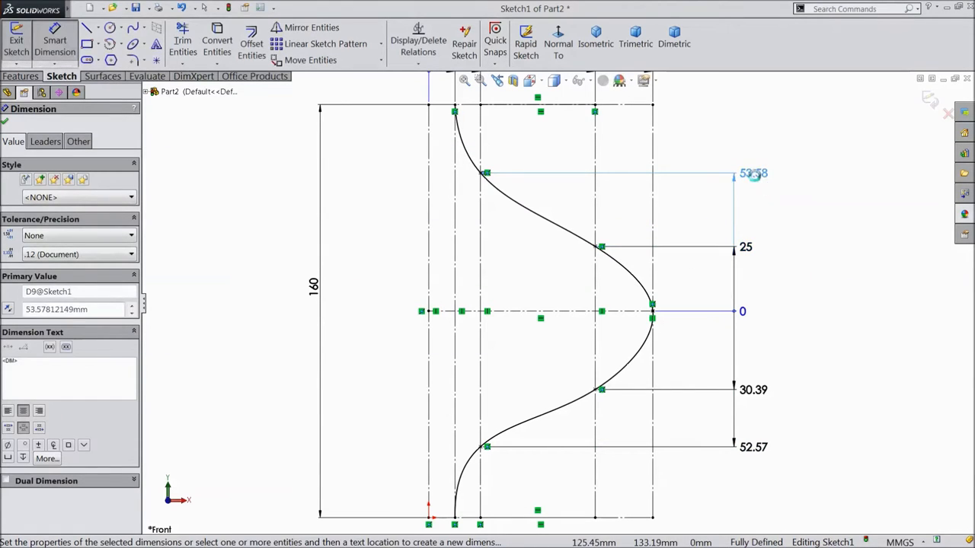
pyautogui.doubleClick(753, 174)
pyautogui.write('45')
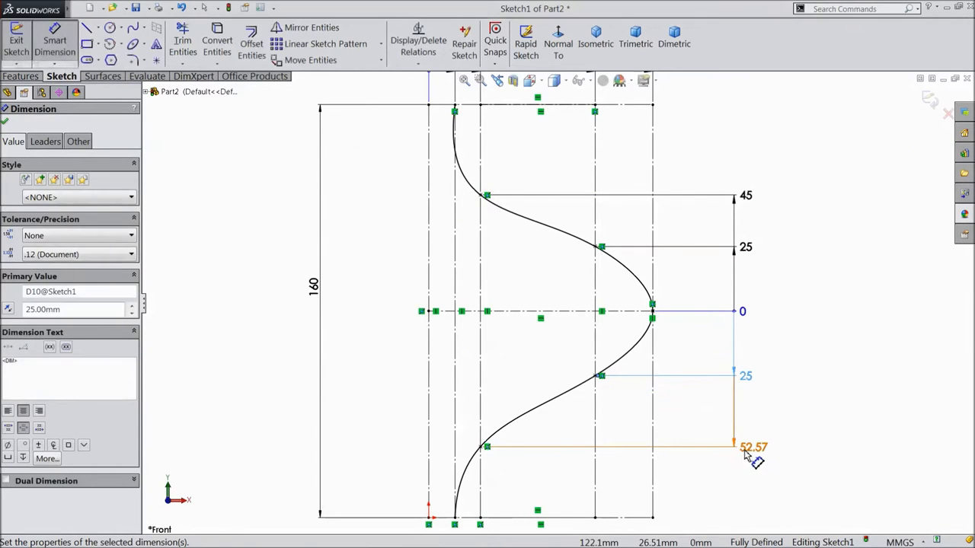
pyautogui.click(753, 445)
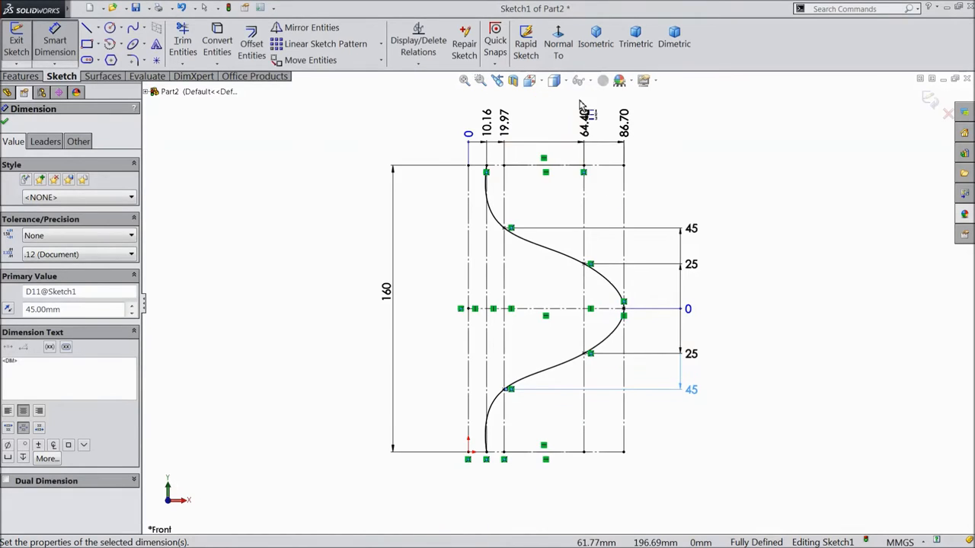
# Set the spline's horizontal point offsets to 5, 15 and 25
pyautogui.doubleClick(481, 121)
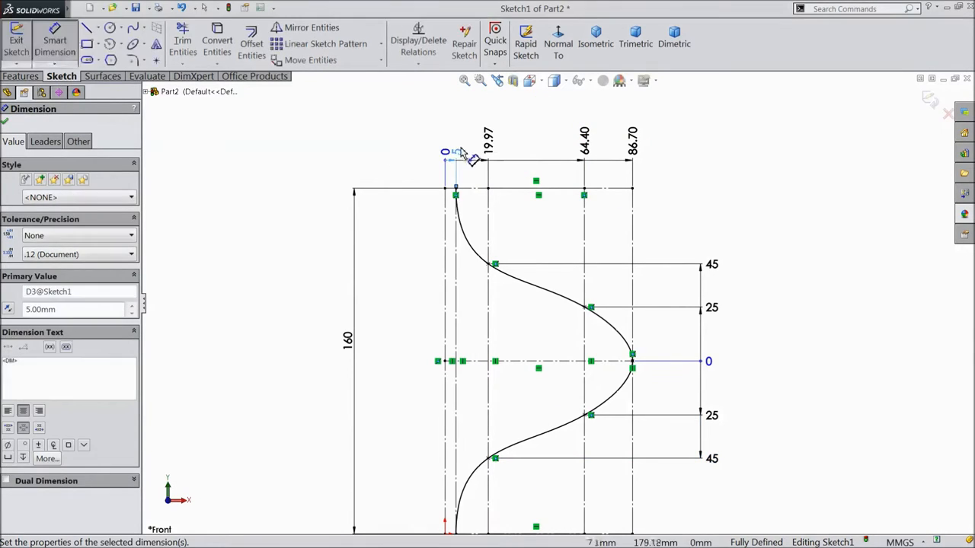
pyautogui.doubleClick(485, 142)
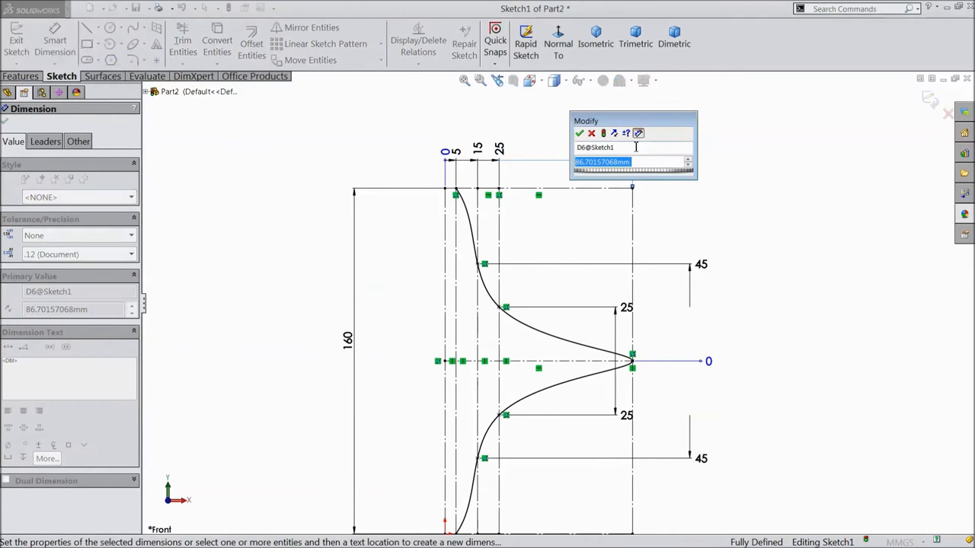
pyautogui.click(579, 132)
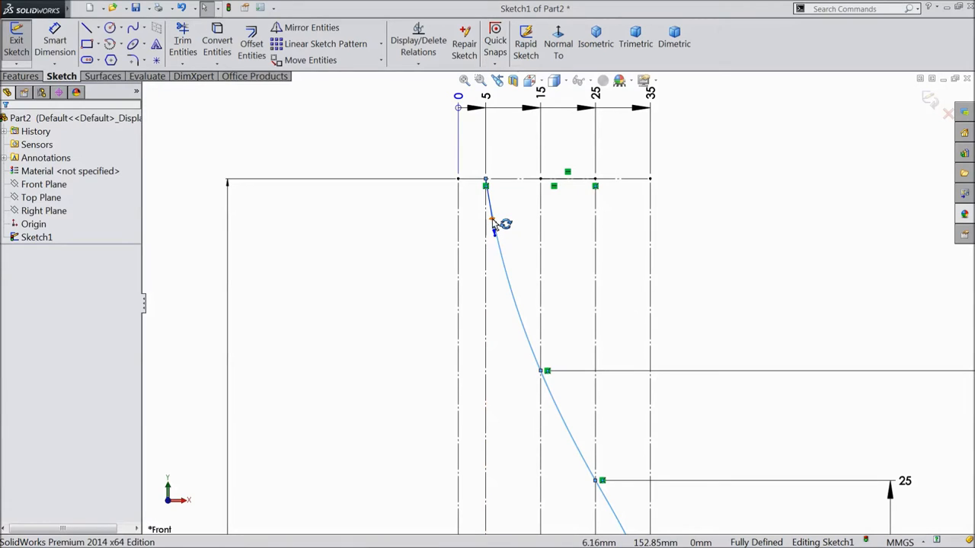
# Give the spline's top and bottom end points vertical tangent relations
pyautogui.click(494, 229)
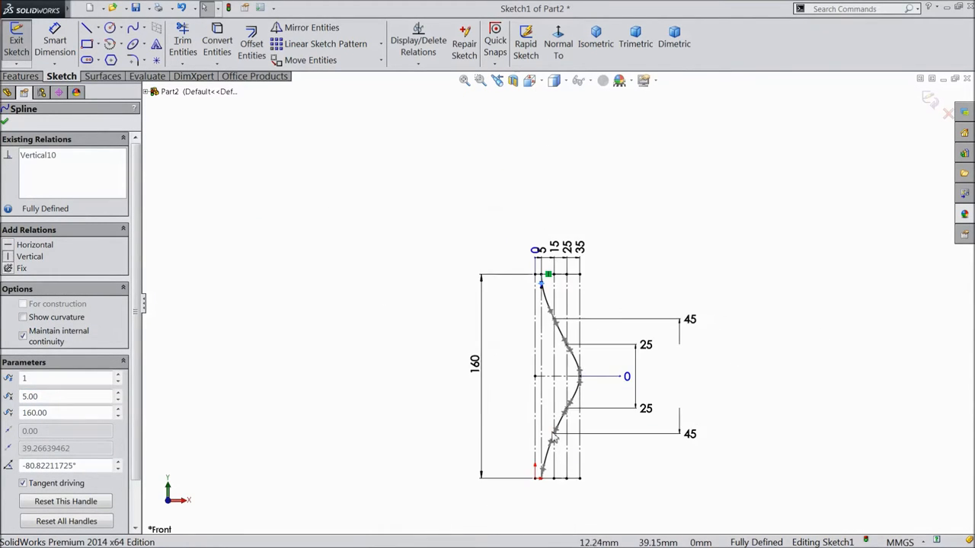
pyautogui.scroll(-3)
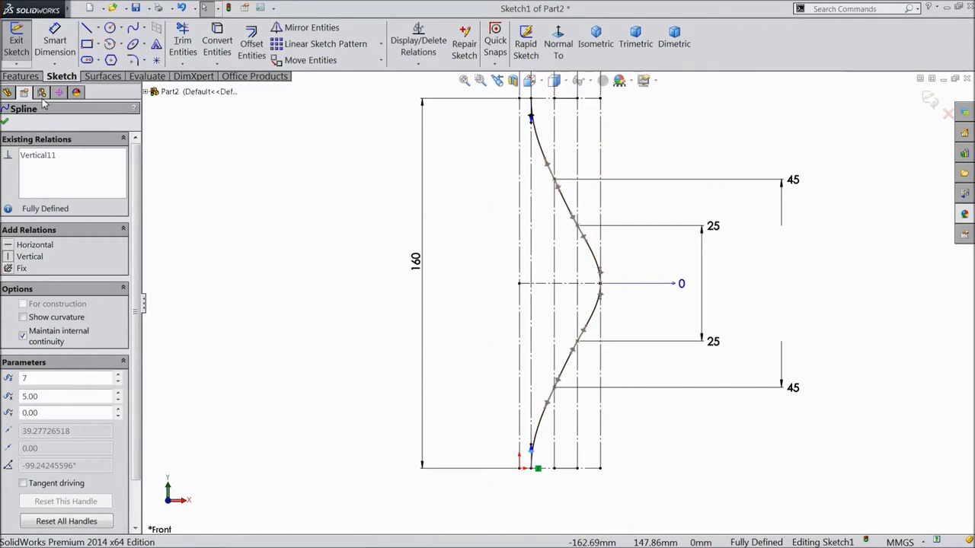
# Revolve the profile into a solid vase body, letting the open sketch close automatically
pyautogui.click(67, 43)
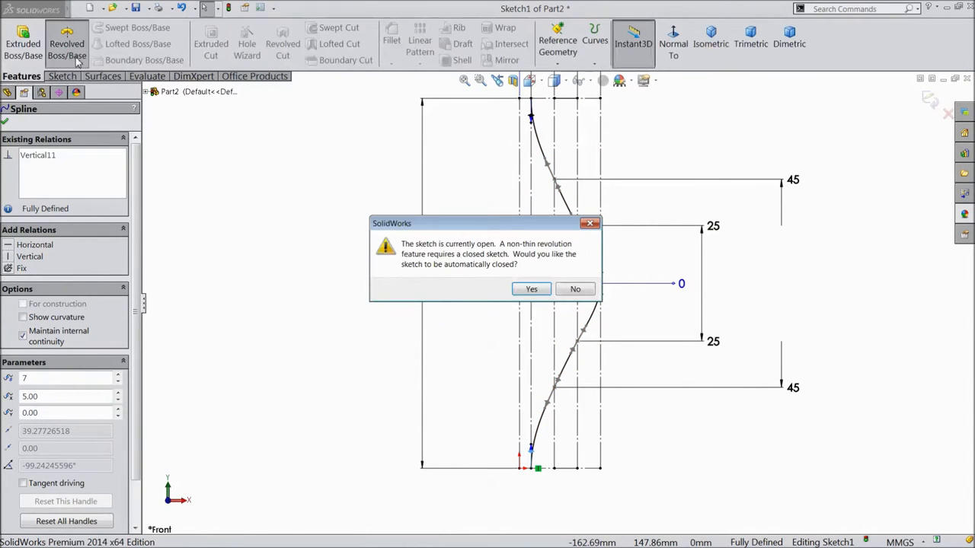
pyautogui.moveTo(530, 289)
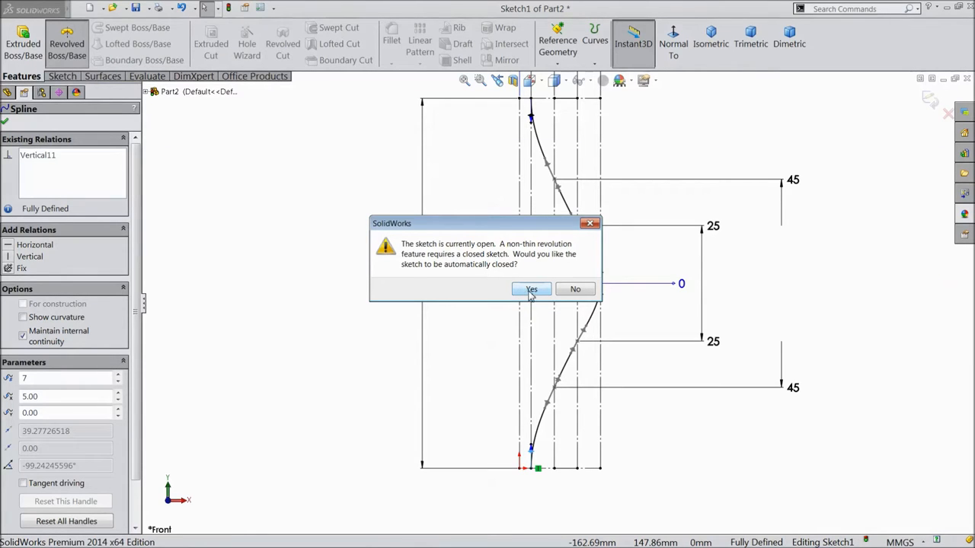
pyautogui.click(530, 290)
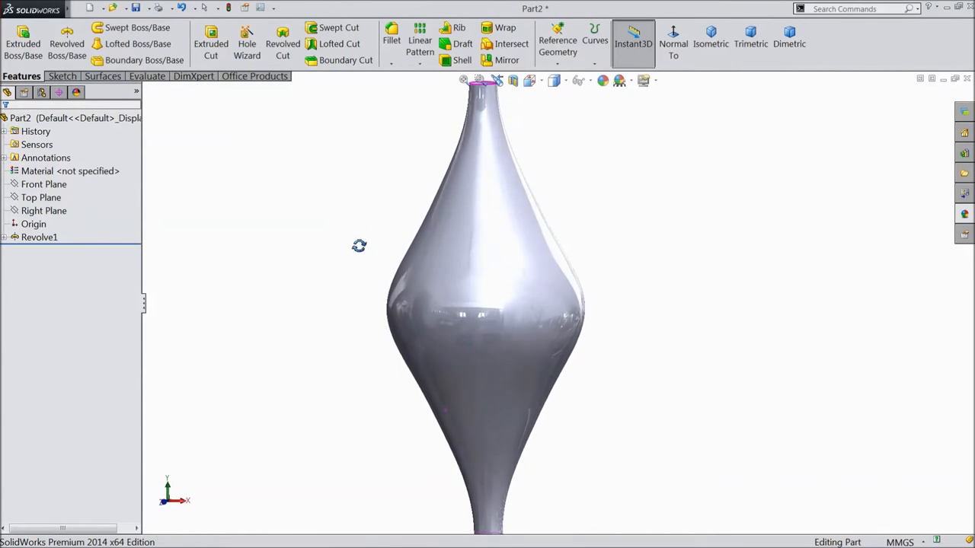
# Sketch a vertical line along the vase's central axis on the Front Plane and exit
pyautogui.click(43, 184)
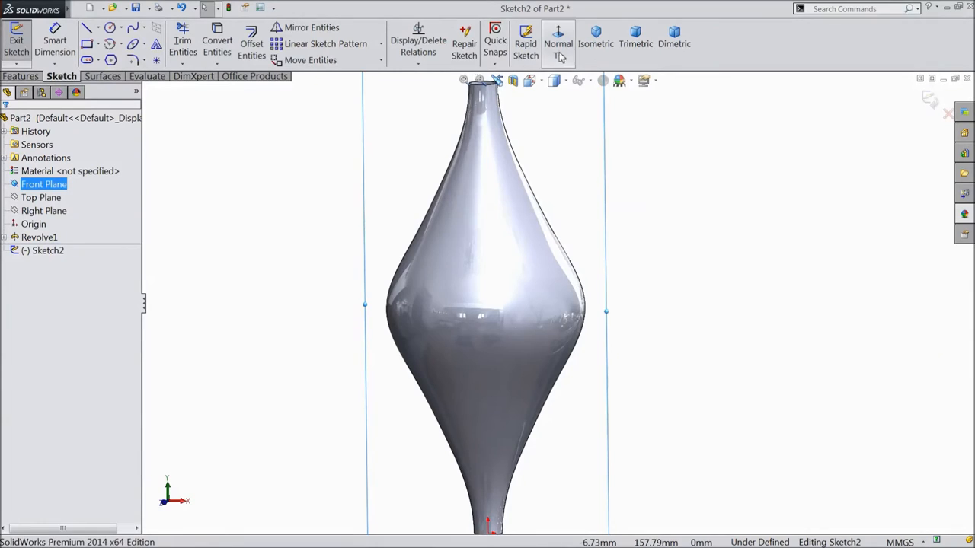
pyautogui.click(91, 40)
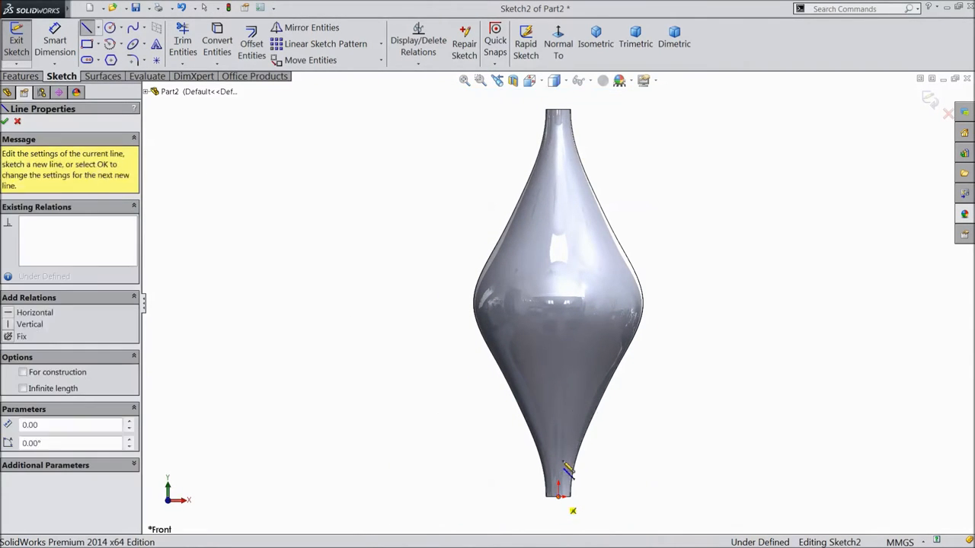
pyautogui.moveTo(558, 485); pyautogui.dragTo(558, 112)
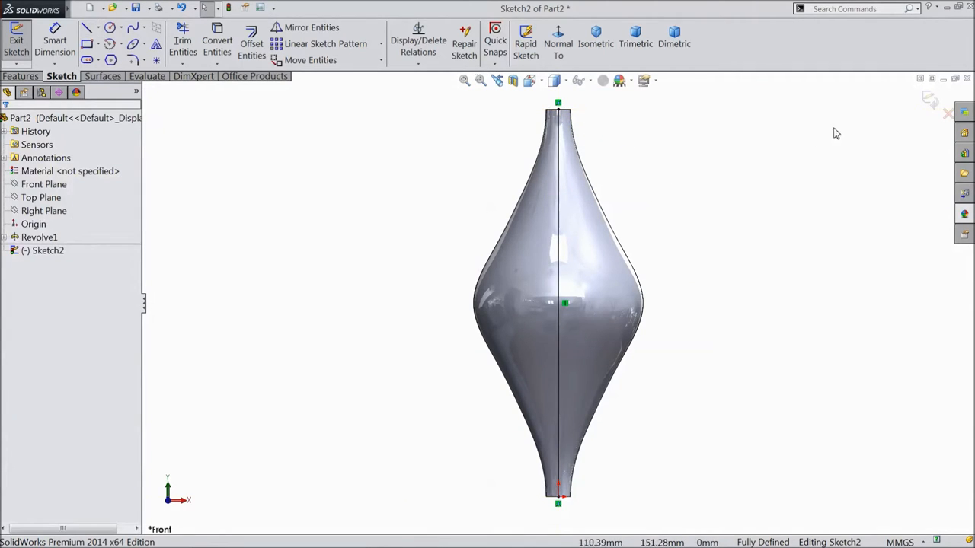
pyautogui.click(16, 38)
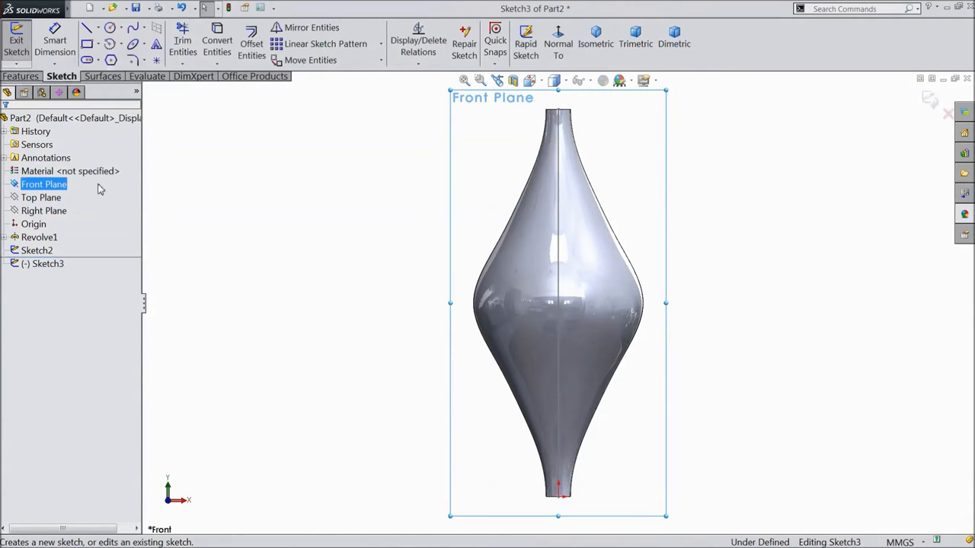
# Draw a horizontal line from the bottom centre and dimension it to 55 mm
pyautogui.click(88, 24)
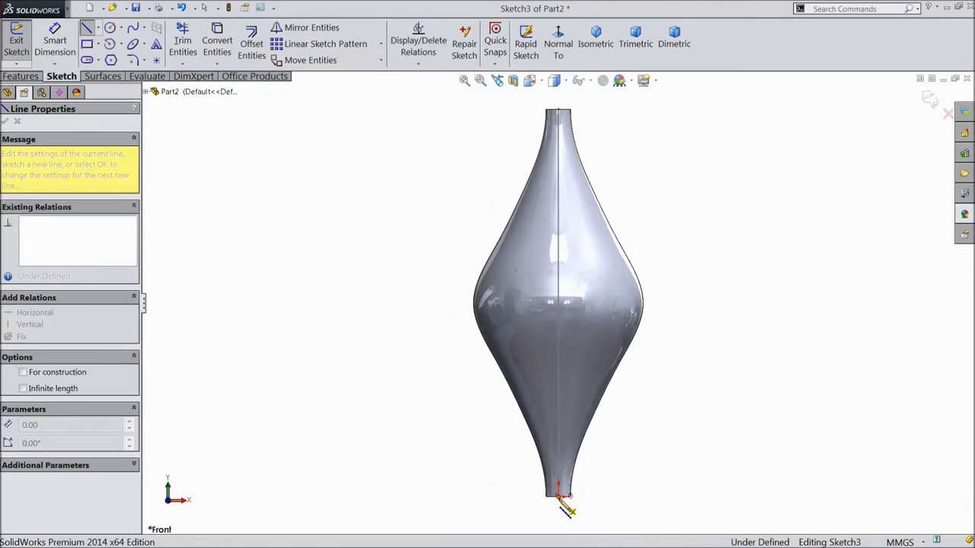
pyautogui.moveTo(558, 497); pyautogui.dragTo(676, 497)
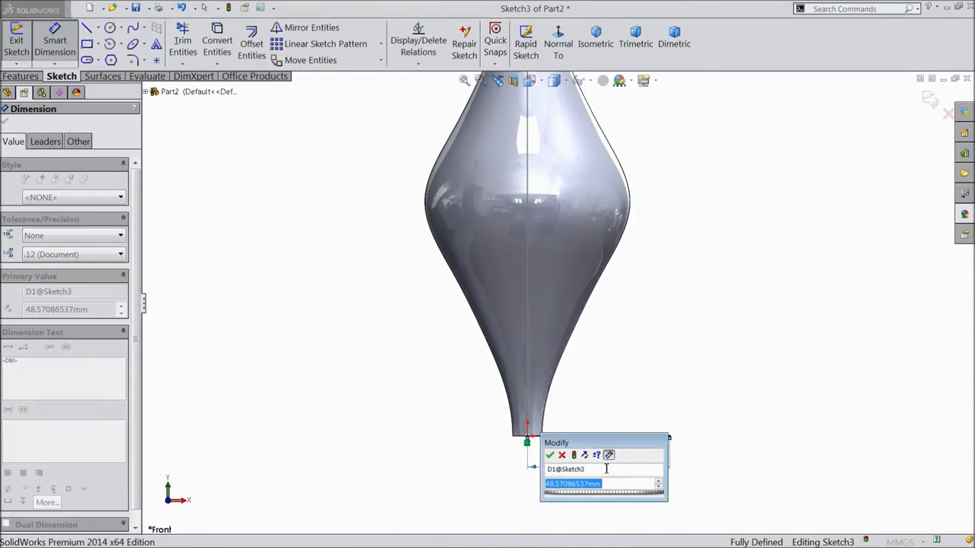
pyautogui.click(552, 454)
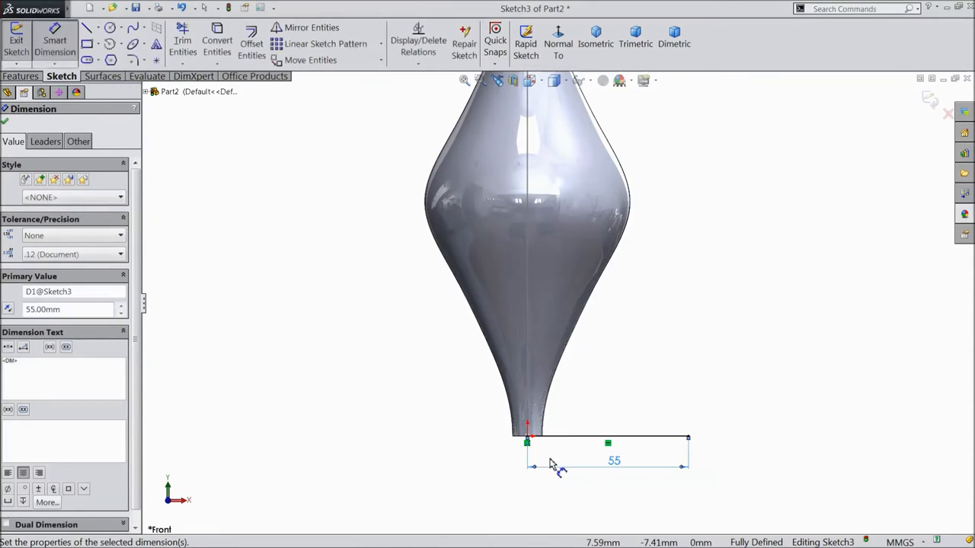
pyautogui.moveTo(922, 119)
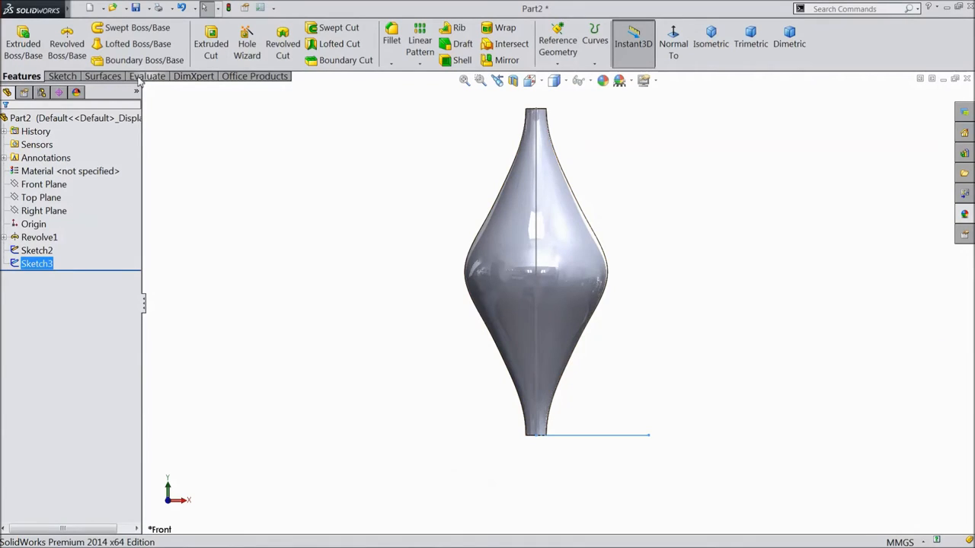
# Sweep the 55 mm line along the axis as a surface twisting 1 full turn with constant normal
pyautogui.click(104, 76)
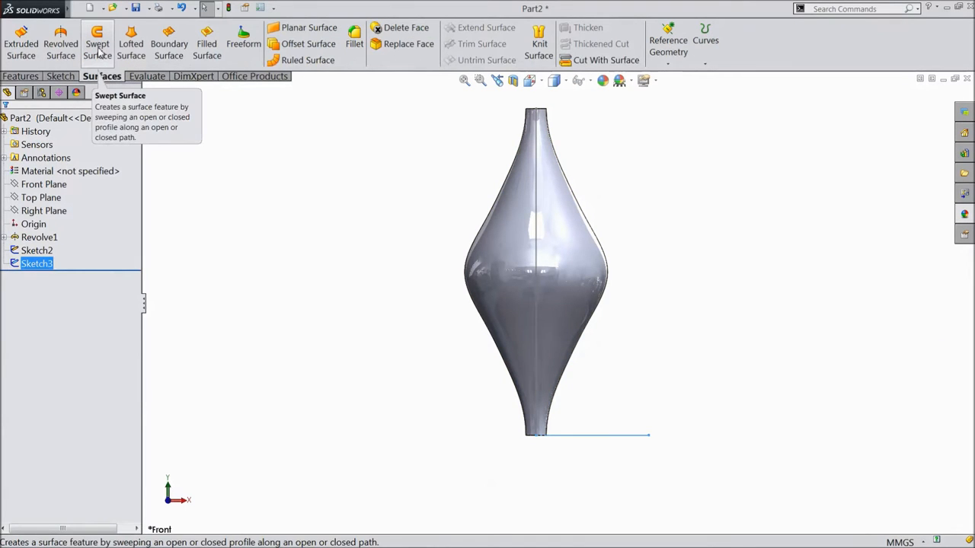
pyautogui.click(94, 38)
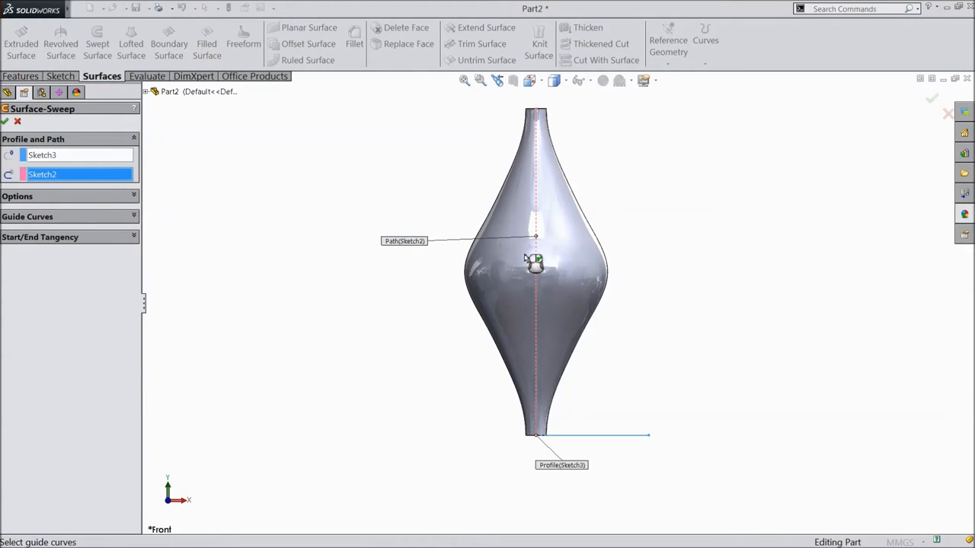
pyautogui.click(16, 195)
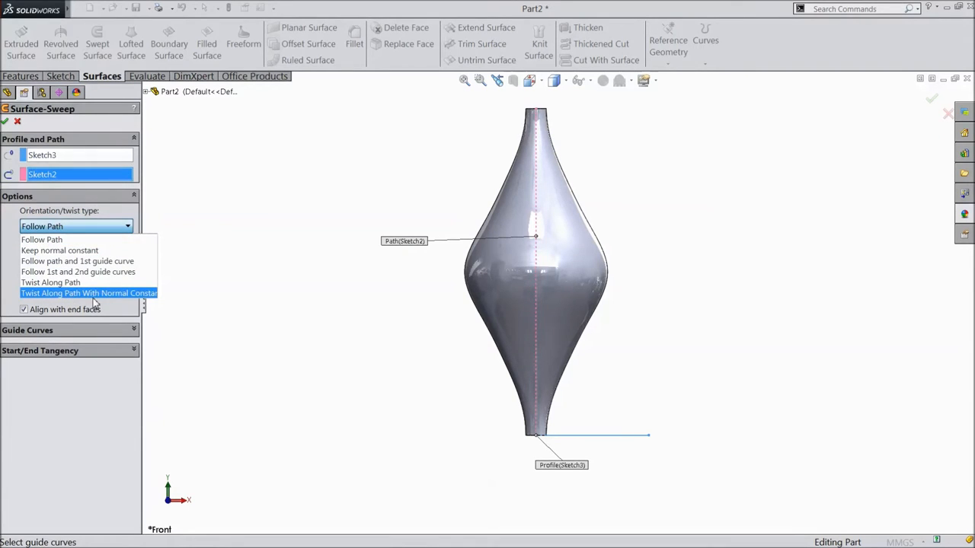
pyautogui.click(88, 293)
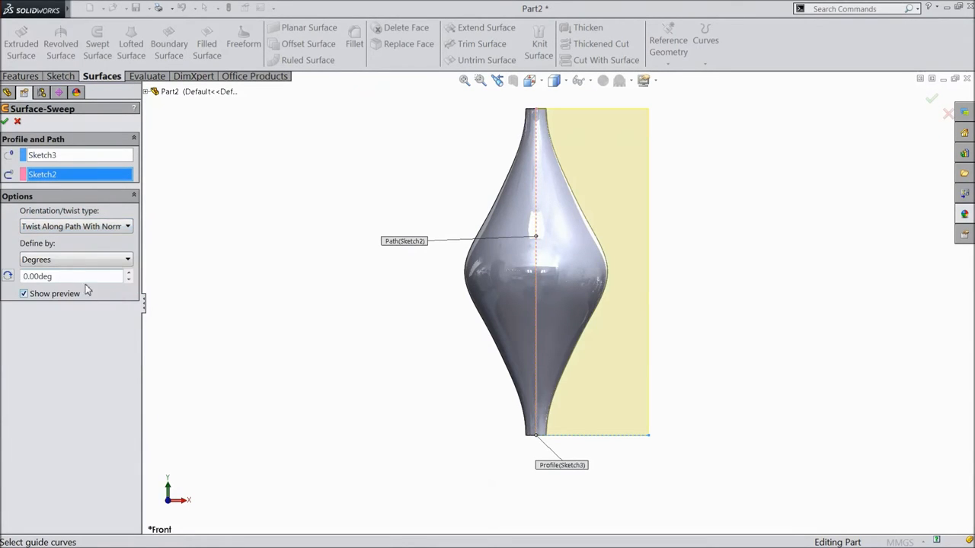
pyautogui.click(77, 259)
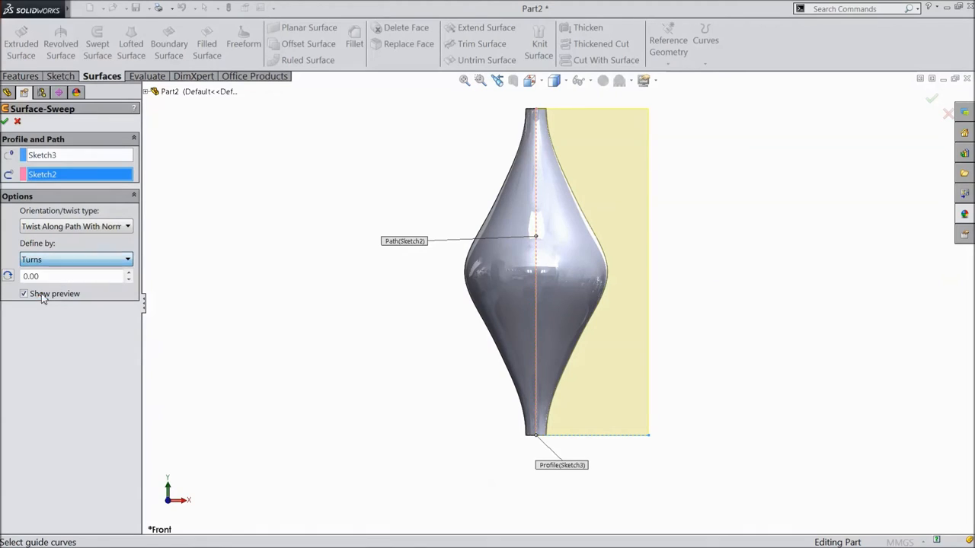
pyautogui.write('1')
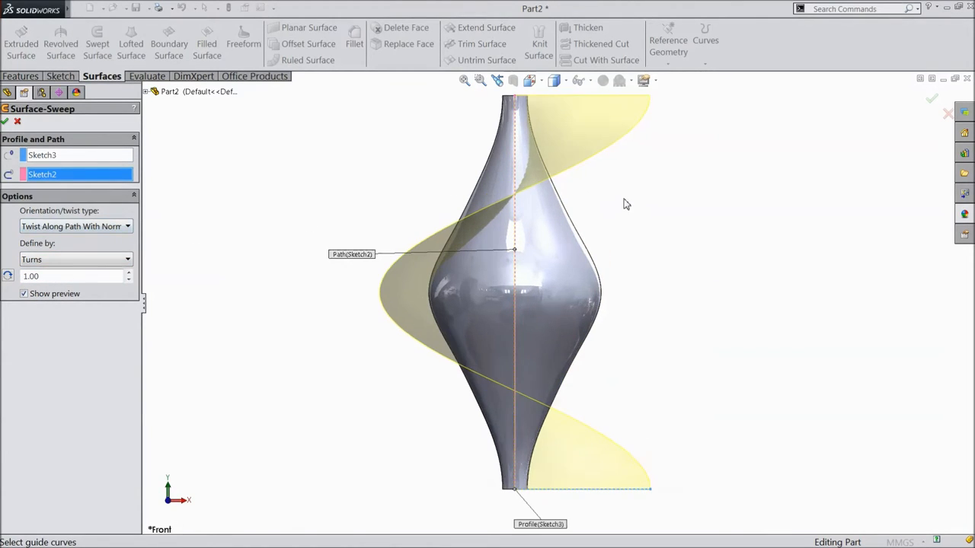
pyautogui.click(7, 122)
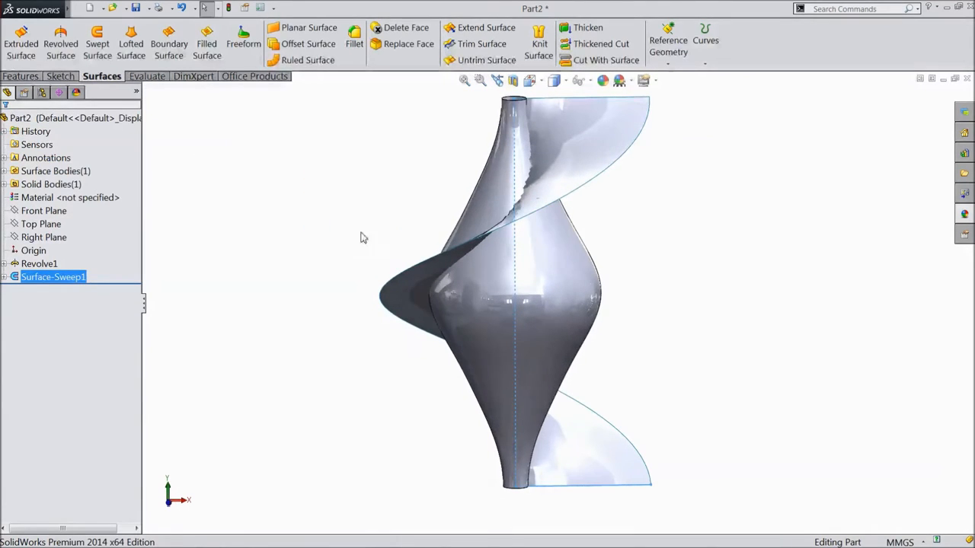
# Create the intersection curve between the vase body and the twisted swept surface
pyautogui.click(40, 262)
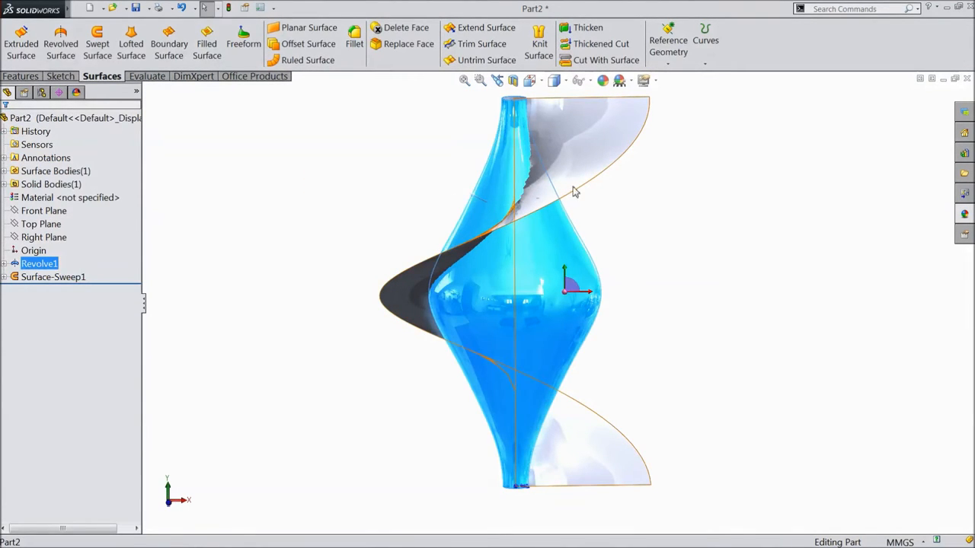
pyautogui.click(51, 277)
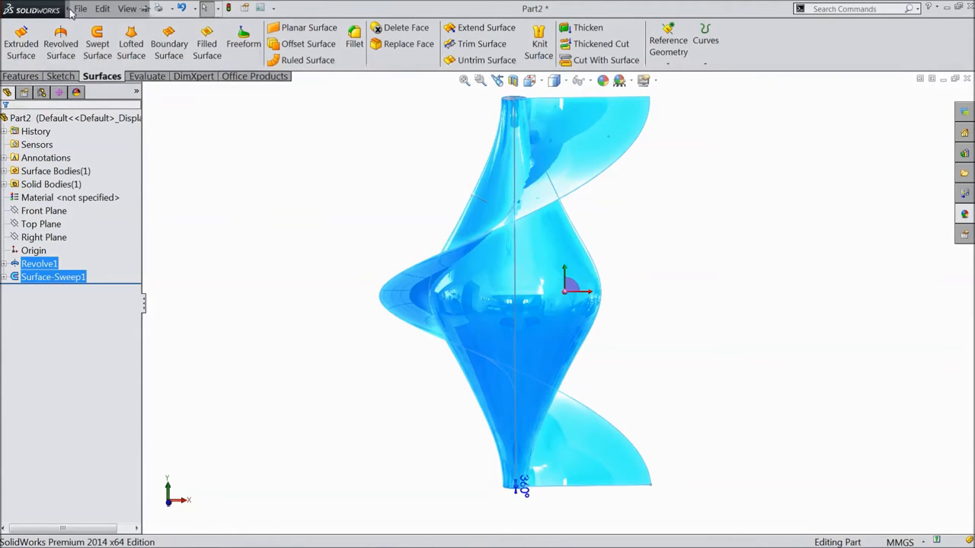
pyautogui.click(184, 9)
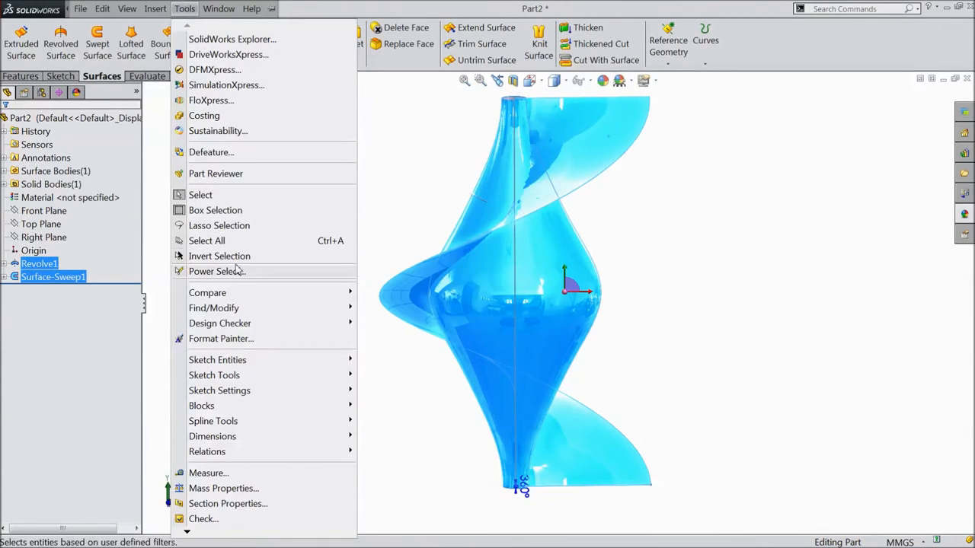
pyautogui.moveTo(213, 375)
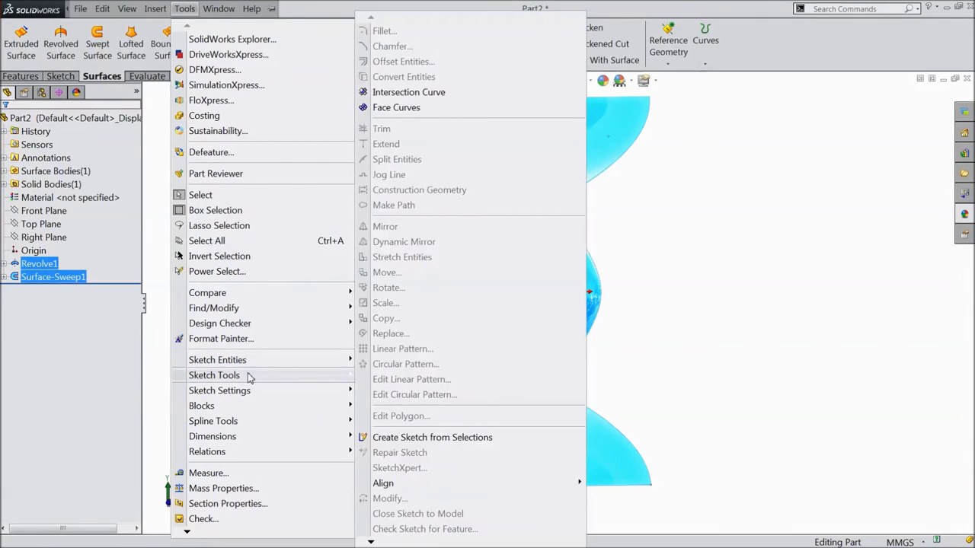
pyautogui.moveTo(426, 128)
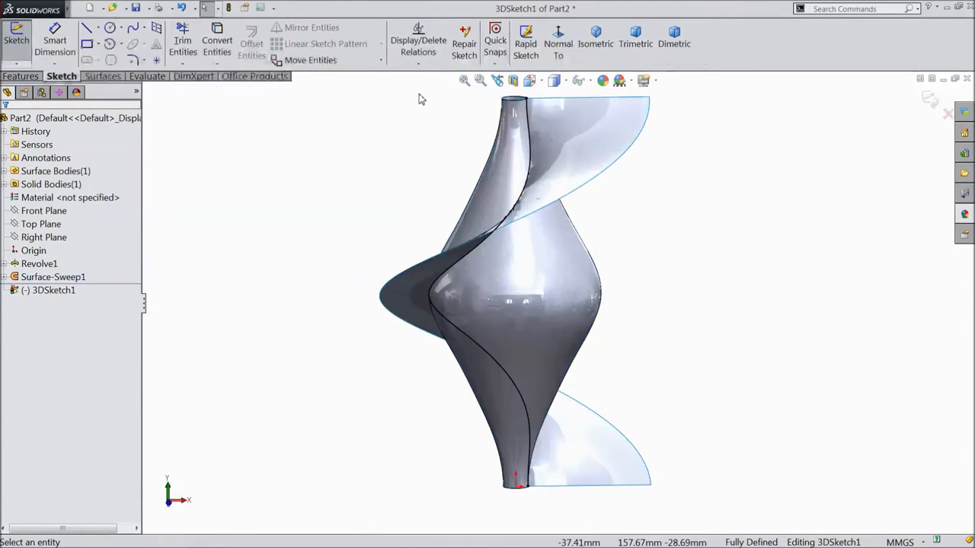
pyautogui.moveTo(624, 231)
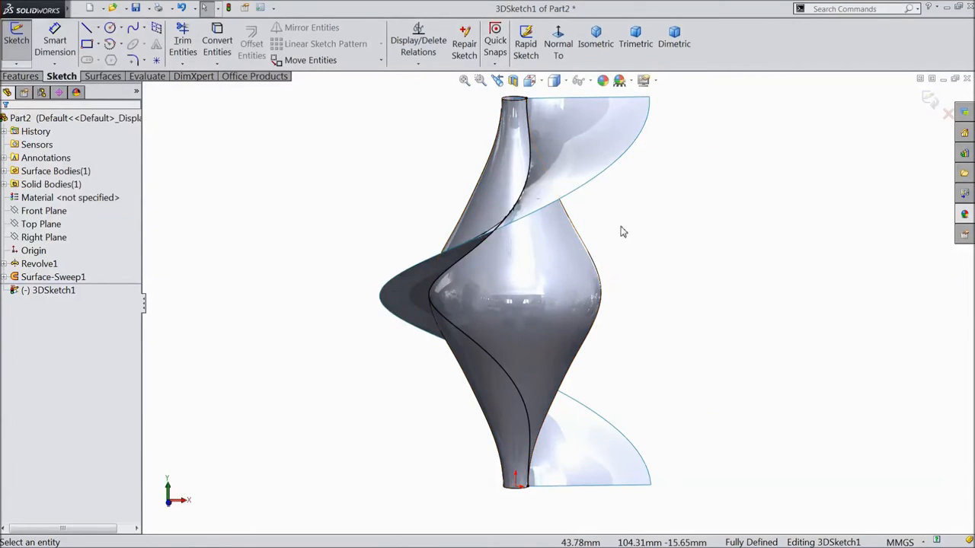
pyautogui.moveTo(623, 232); pyautogui.dragTo(640, 225)
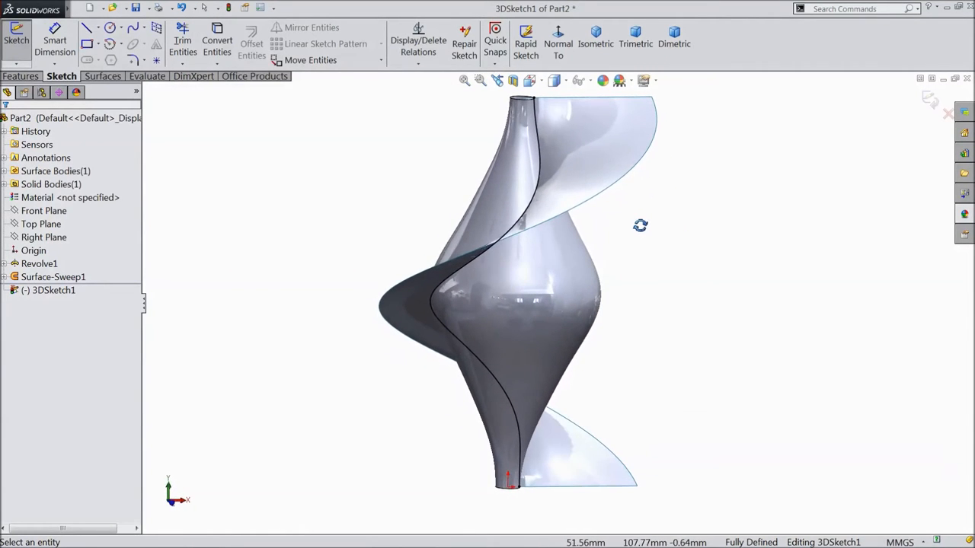
# Hide Surface-Sweep1, leaving the spiral 3DSketch1 on the vase
pyautogui.click(53, 277)
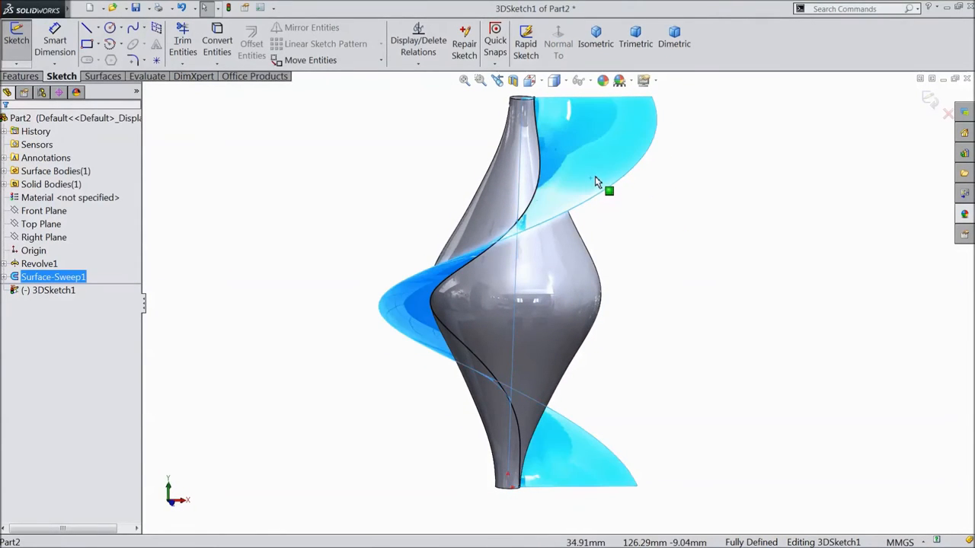
pyautogui.moveTo(609, 190); pyautogui.dragTo(538, 210)
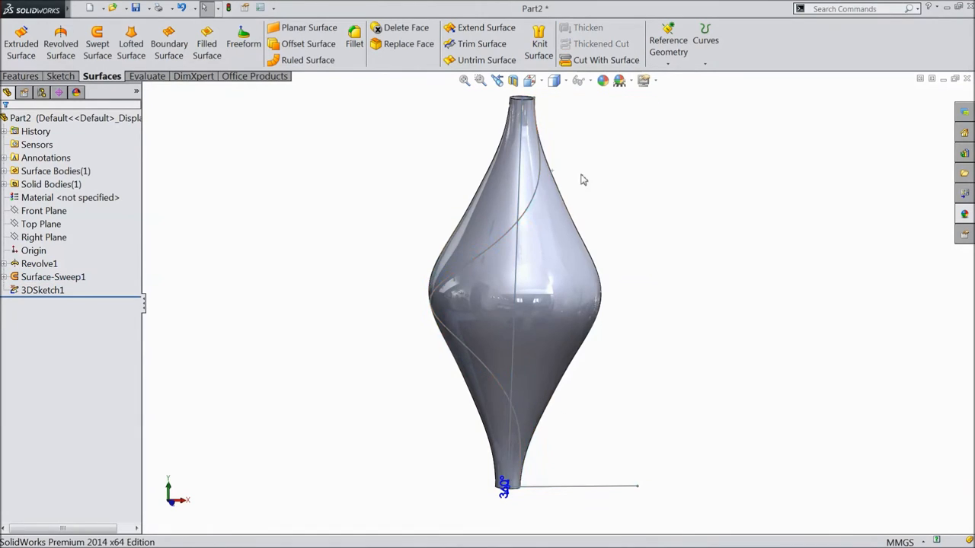
# Hide the Revolve1 vase body, leaving only the helical 3DSketch1 curve, and pick a reference plane
pyautogui.click(40, 262)
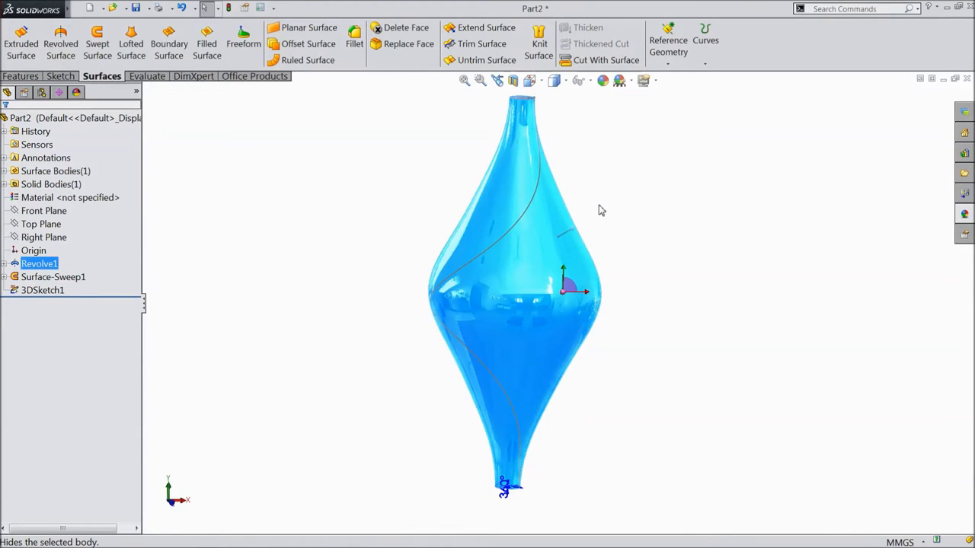
pyautogui.click(40, 263)
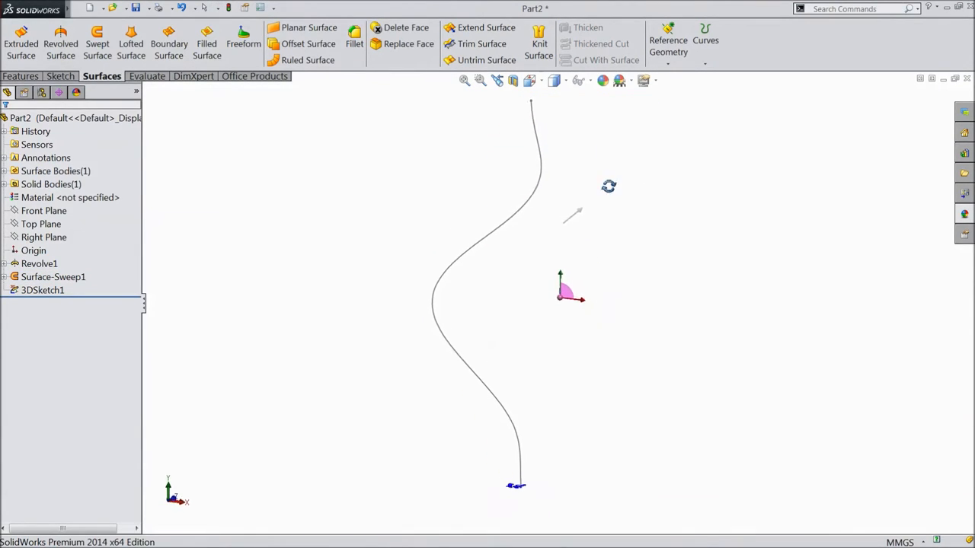
pyautogui.moveTo(587, 228); pyautogui.dragTo(579, 259)
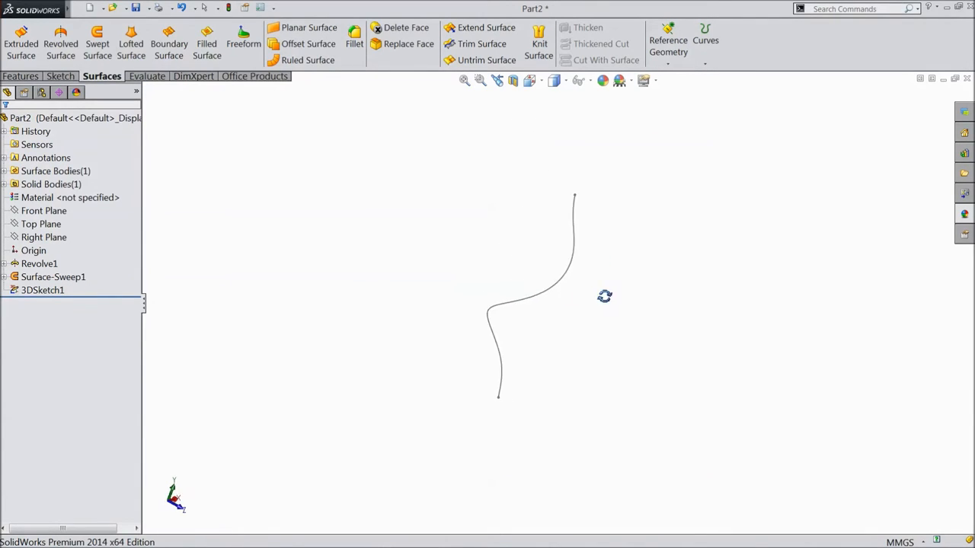
pyautogui.moveTo(603, 296); pyautogui.dragTo(561, 262)
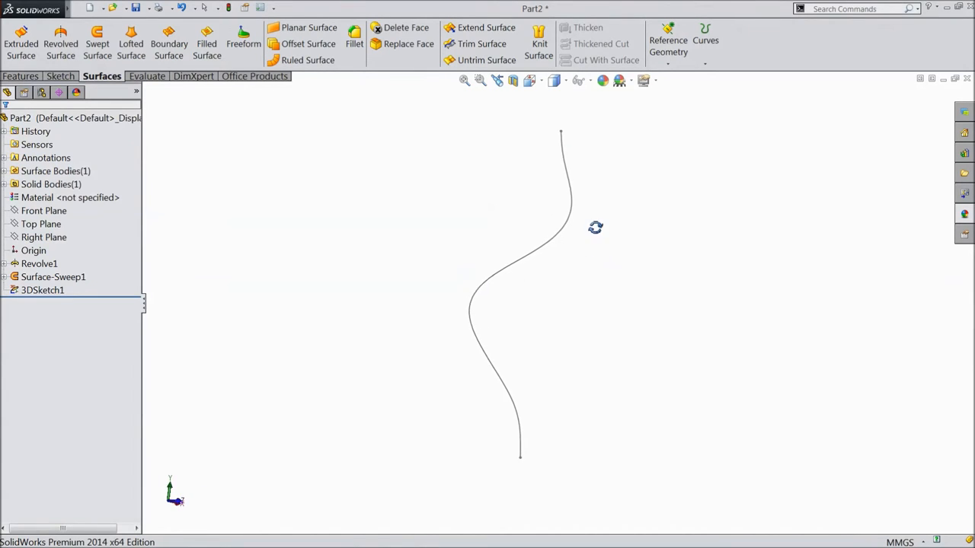
pyautogui.click(43, 238)
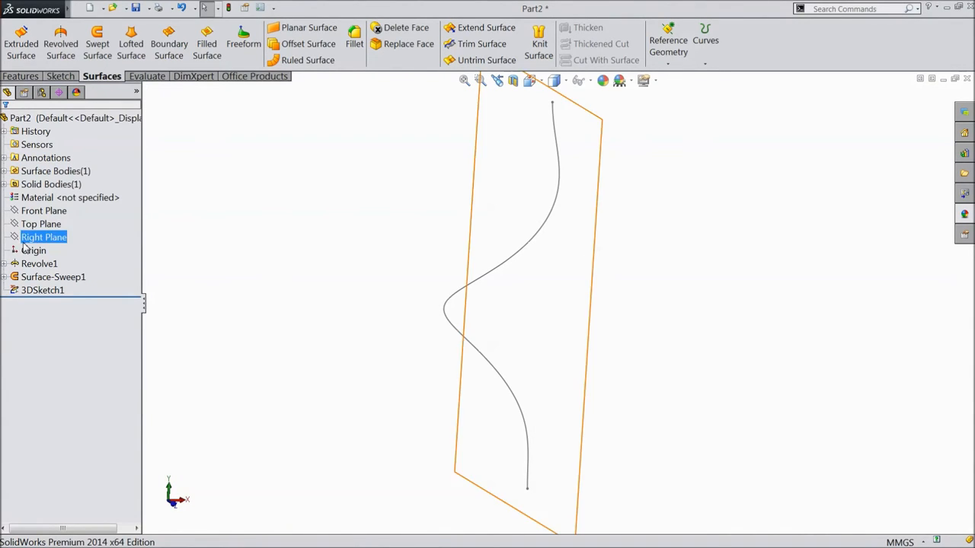
# Draw a centre rectangle on the Top Plane at the curve's lower end and dimension both sides
pyautogui.click(40, 222)
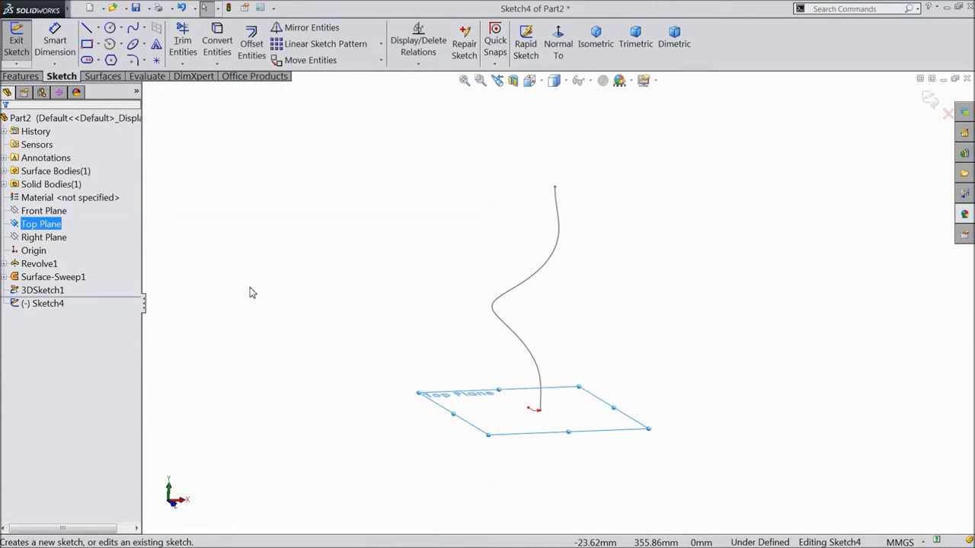
pyautogui.click(96, 43)
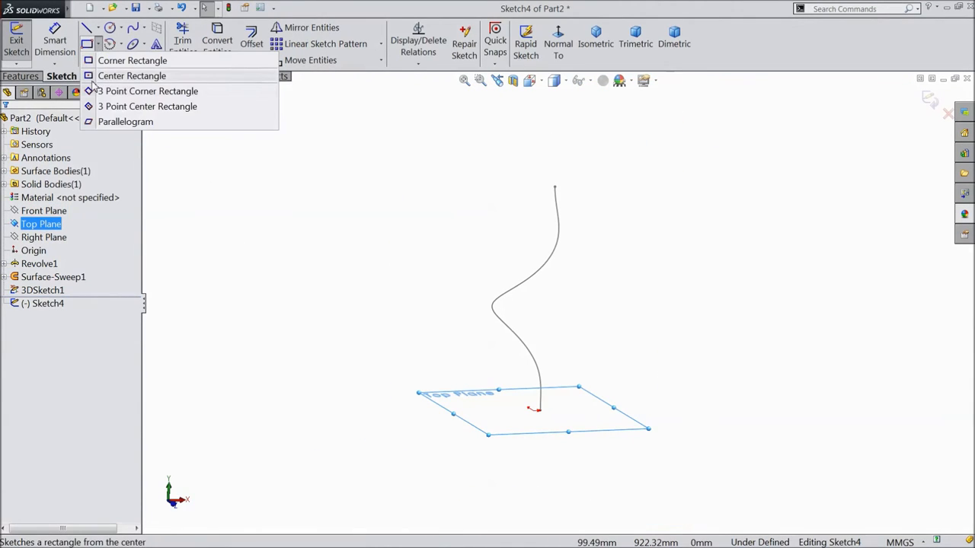
pyautogui.click(131, 76)
pyautogui.write('2.9')
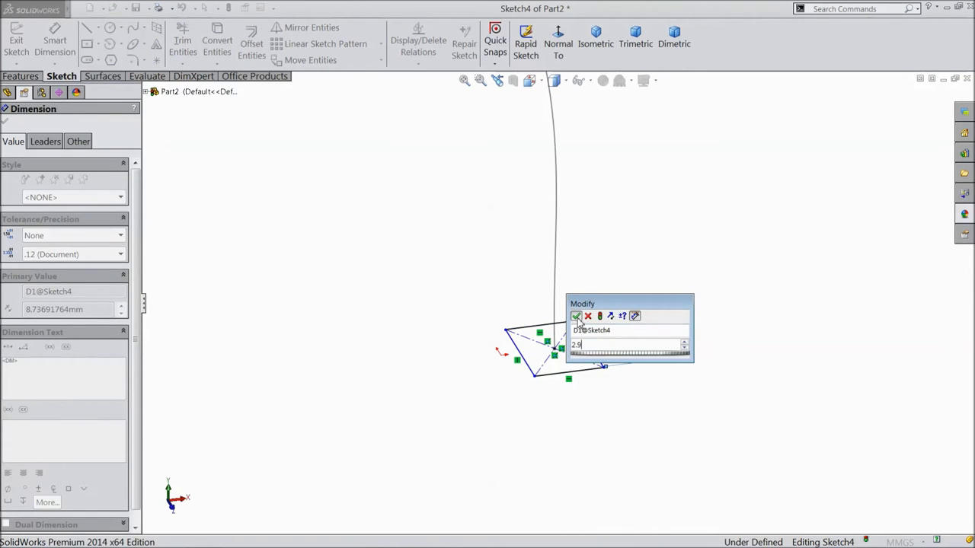
pyautogui.click(576, 316)
pyautogui.write('2')
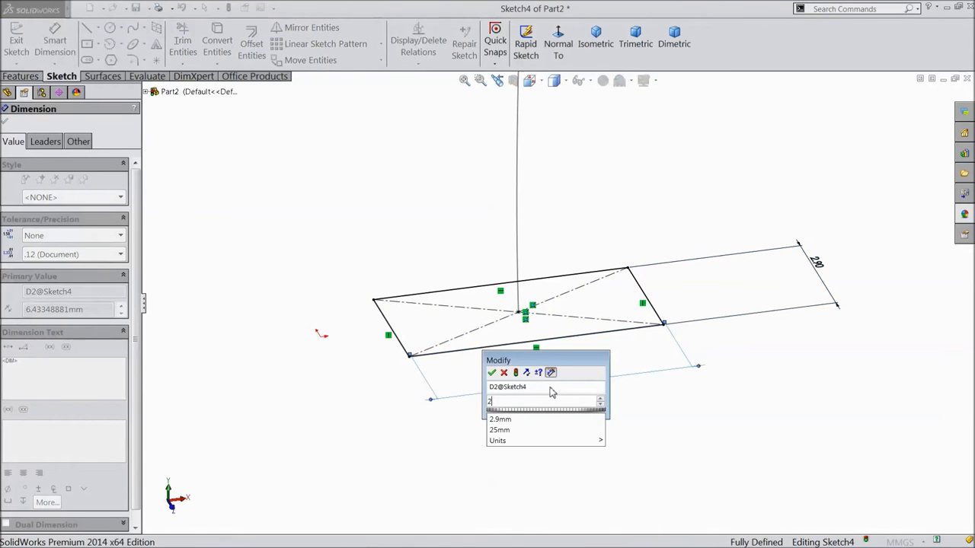
pyautogui.click(487, 372)
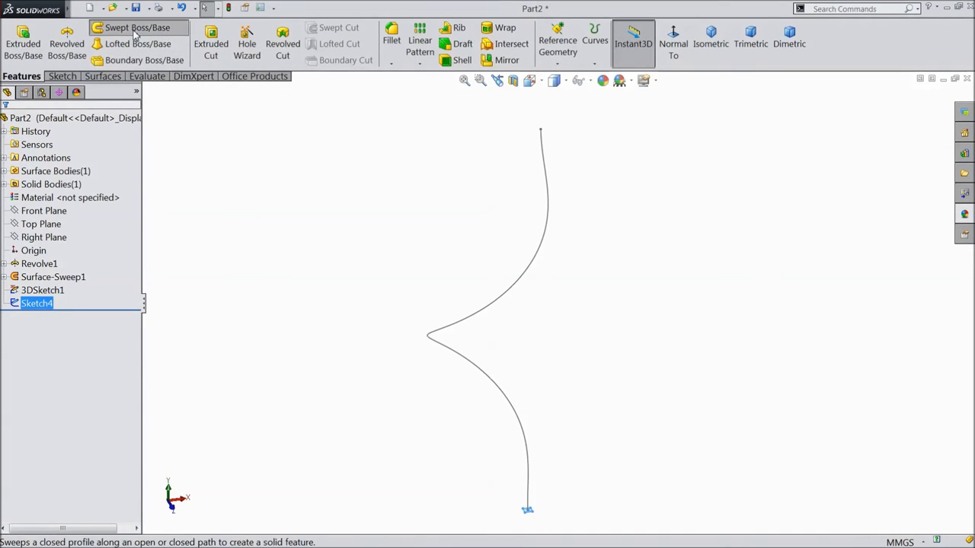
# Create Sweep1 from profile Sketch4 along path 3DSketch1 as a solid twisted rod
pyautogui.click(139, 28)
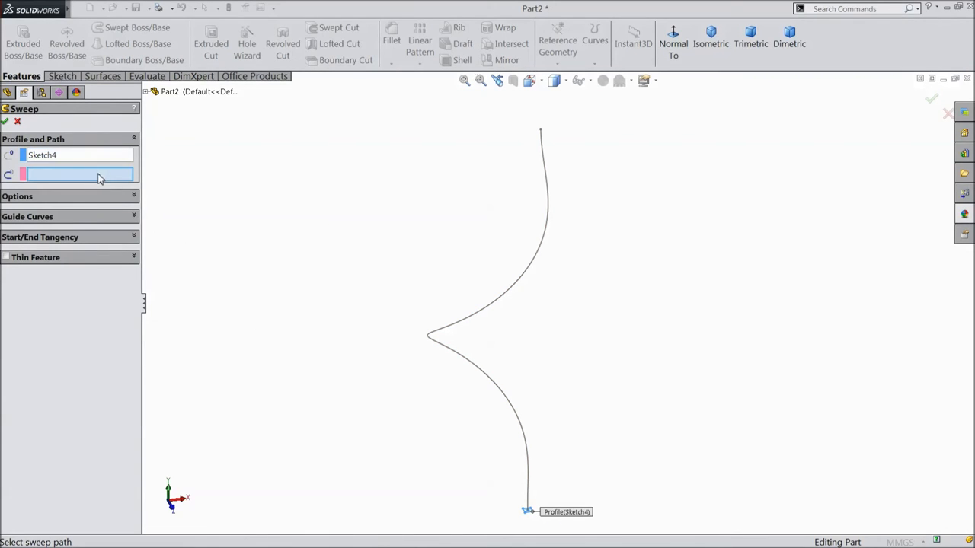
pyautogui.click(472, 316)
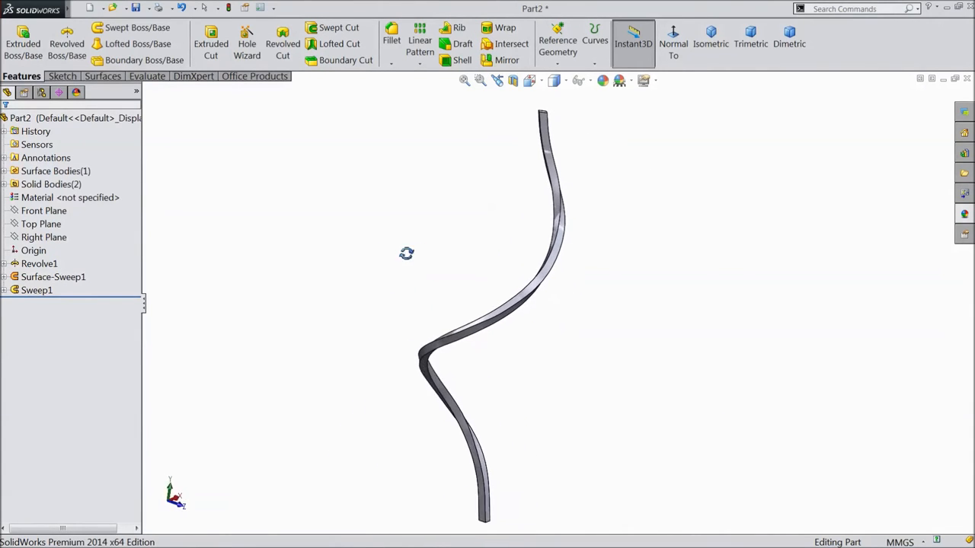
# Expand Surface-Sweep1 and show its central axis Sketch2
pyautogui.click(52, 277)
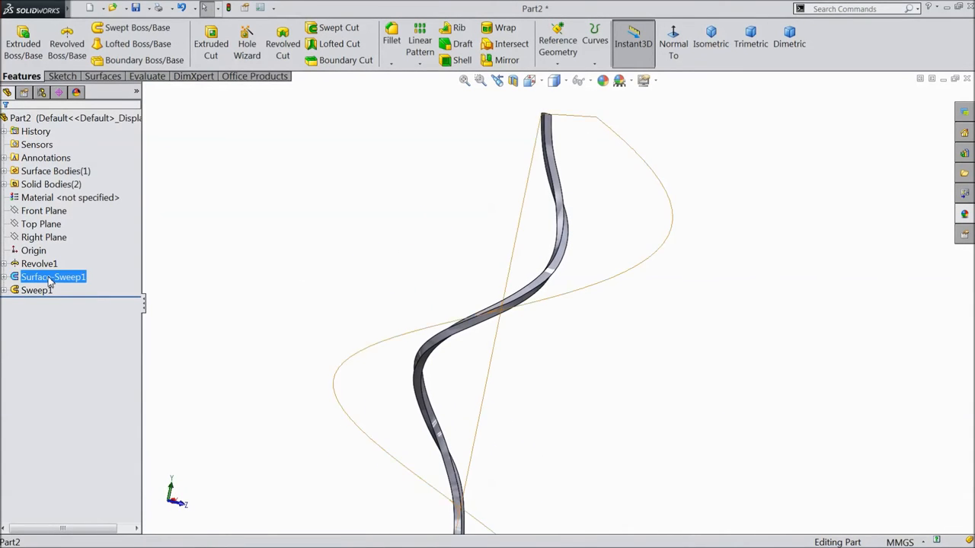
pyautogui.click(7, 277)
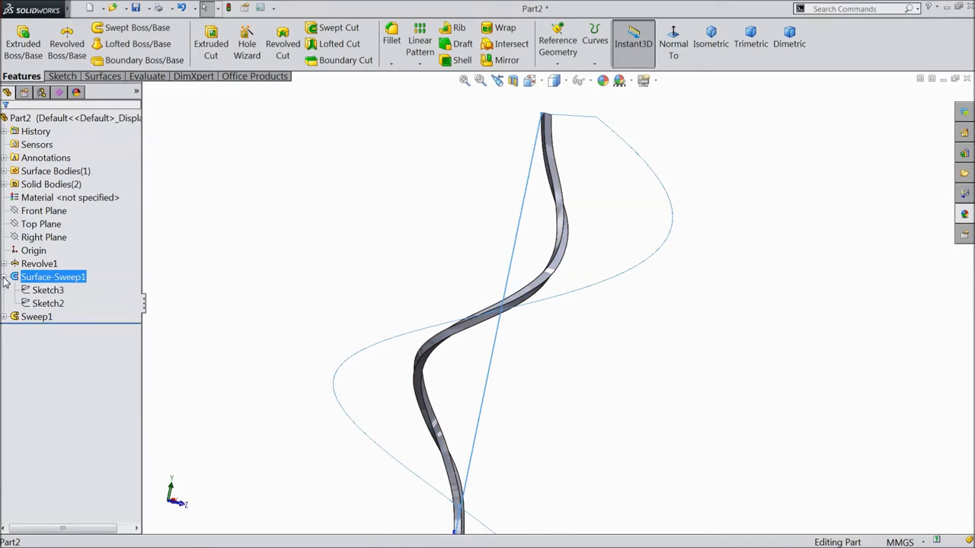
pyautogui.click(48, 303)
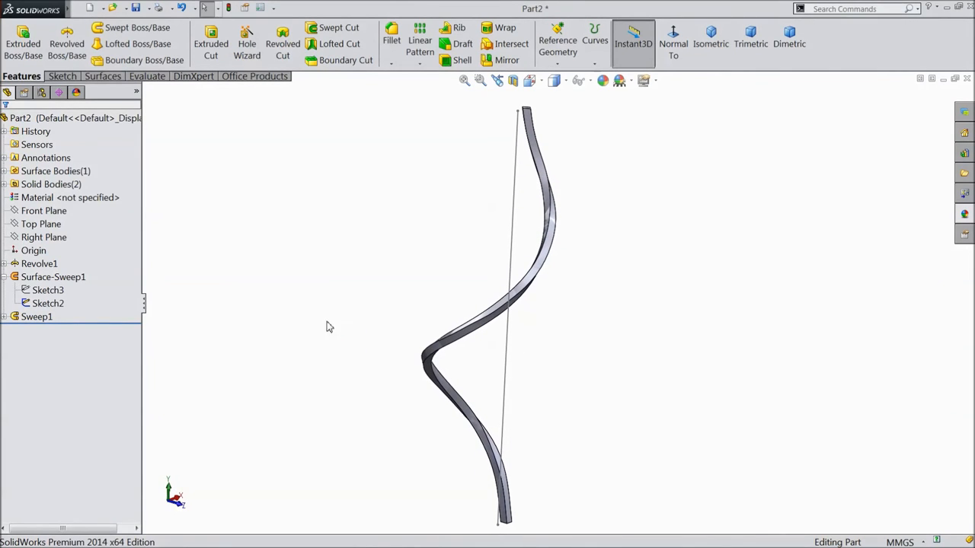
# Circular-pattern Sweep1 eight times at equal spacing over 360° about axis Sketch2, creating CirPattern1
pyautogui.click(420, 39)
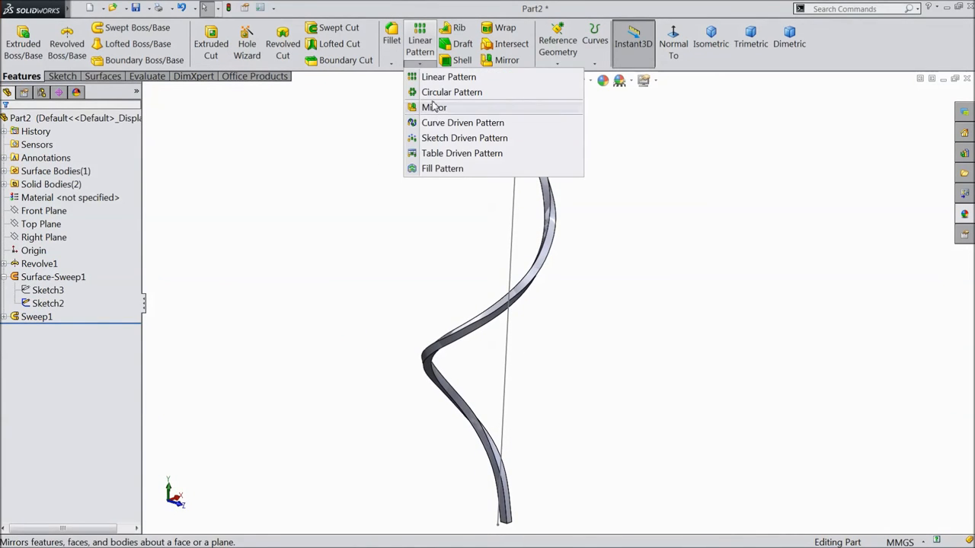
pyautogui.click(451, 91)
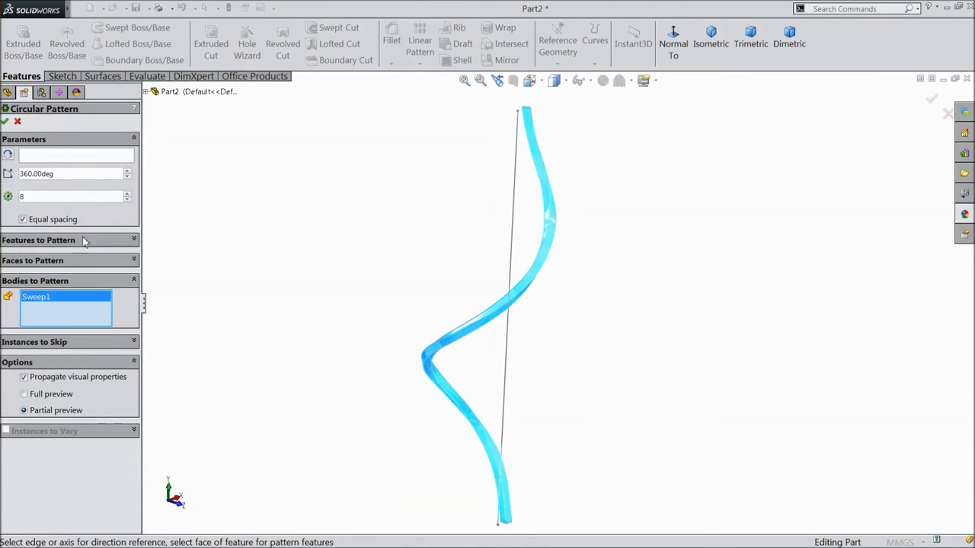
pyautogui.click(73, 156)
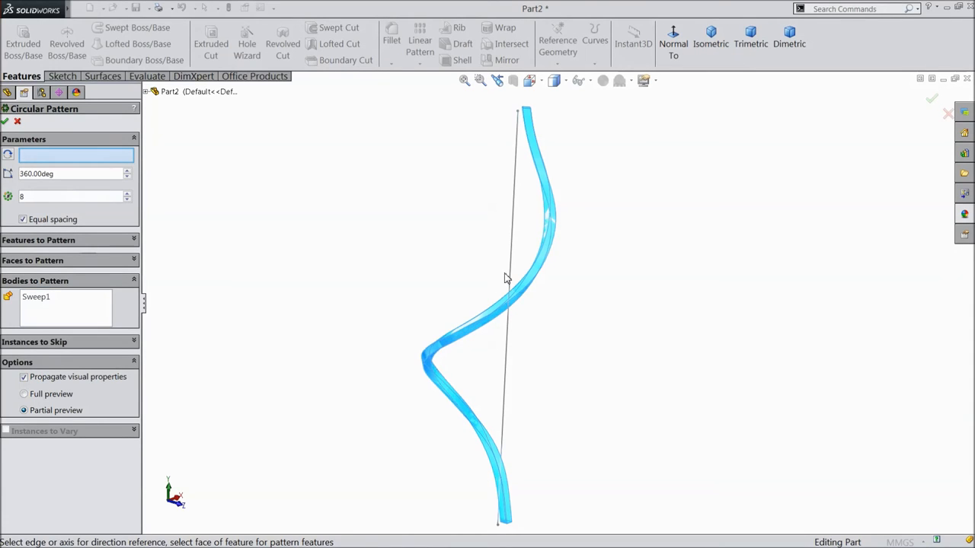
pyautogui.click(510, 277)
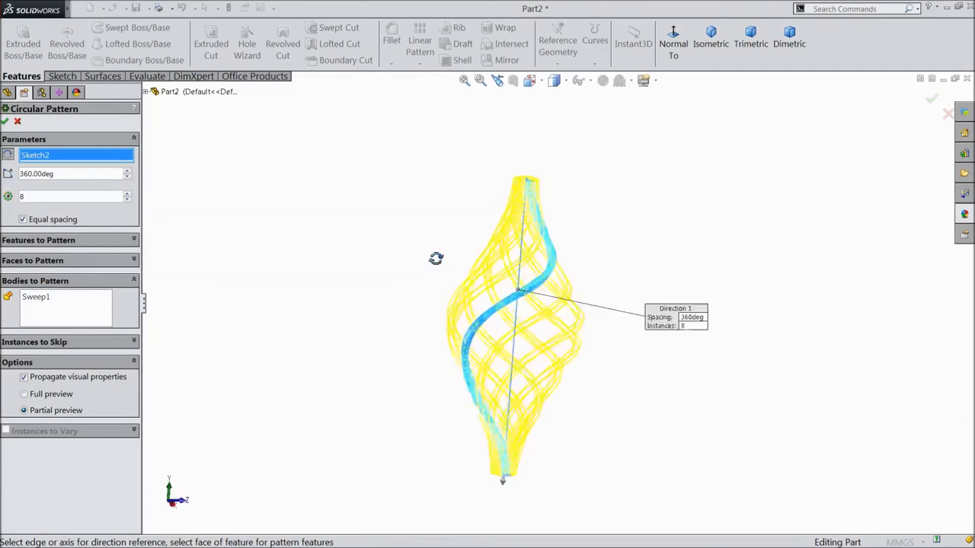
pyautogui.moveTo(436, 259); pyautogui.dragTo(509, 312)
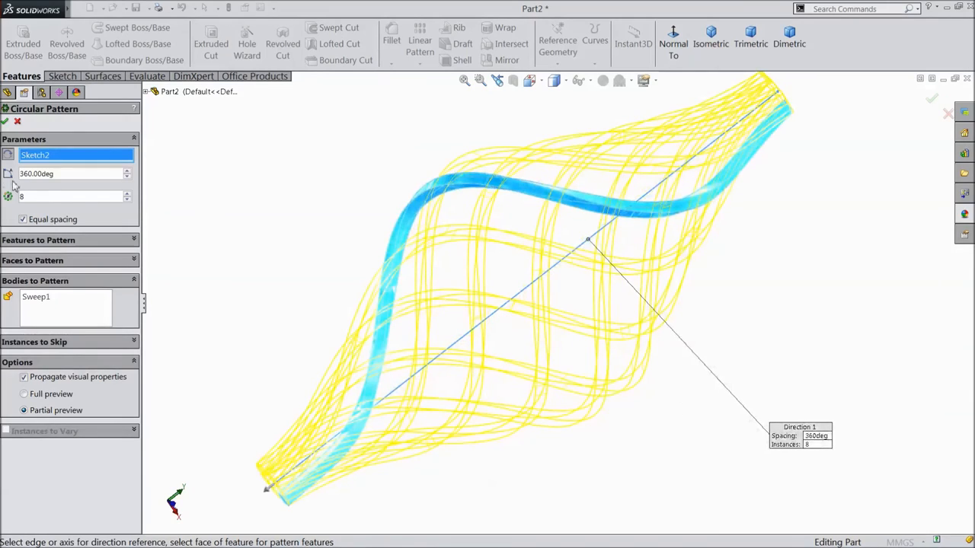
pyautogui.click(6, 122)
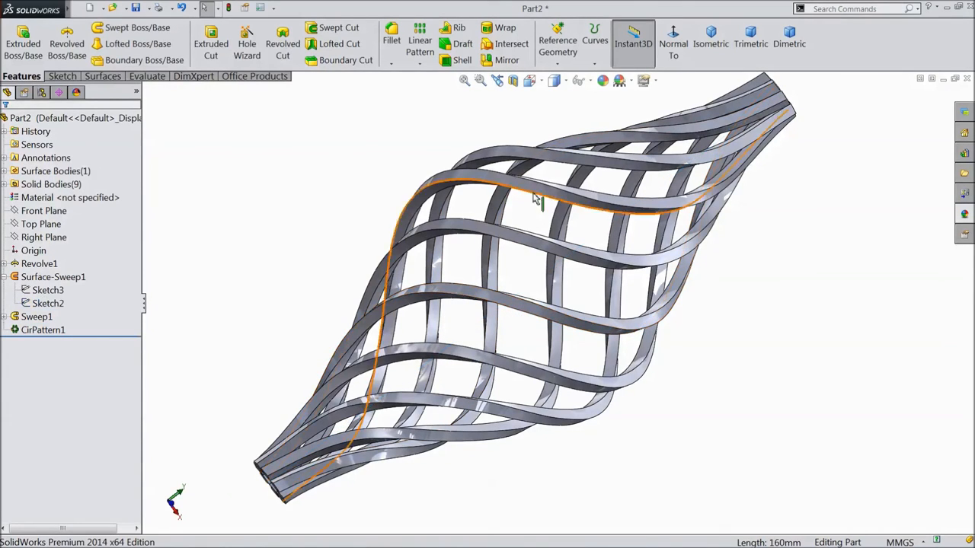
pyautogui.click(46, 119)
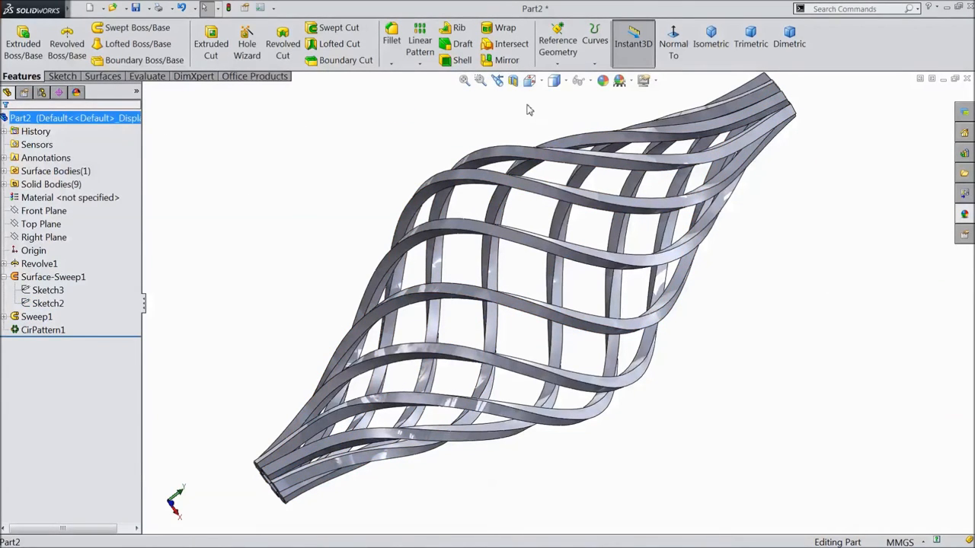
pyautogui.click(600, 83)
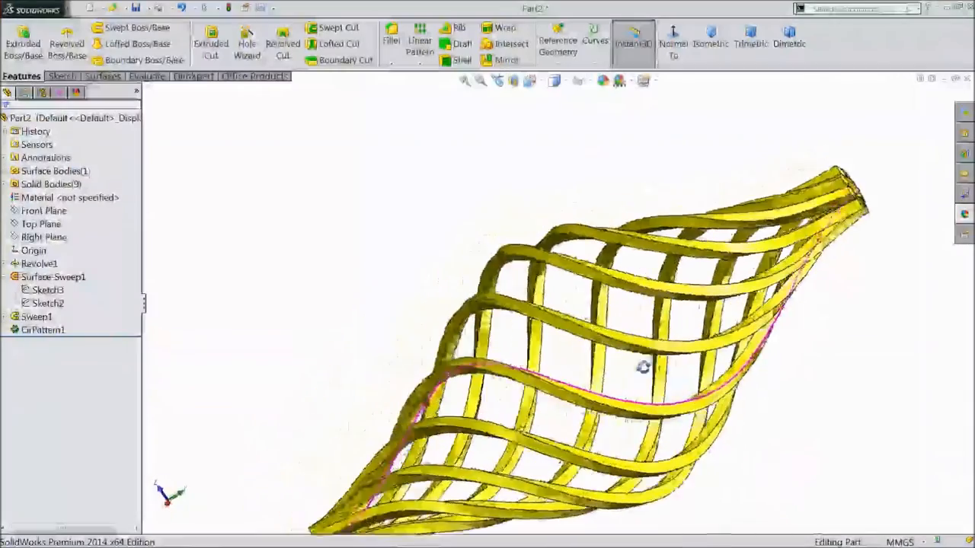
pyautogui.moveTo(642, 367); pyautogui.dragTo(769, 375)
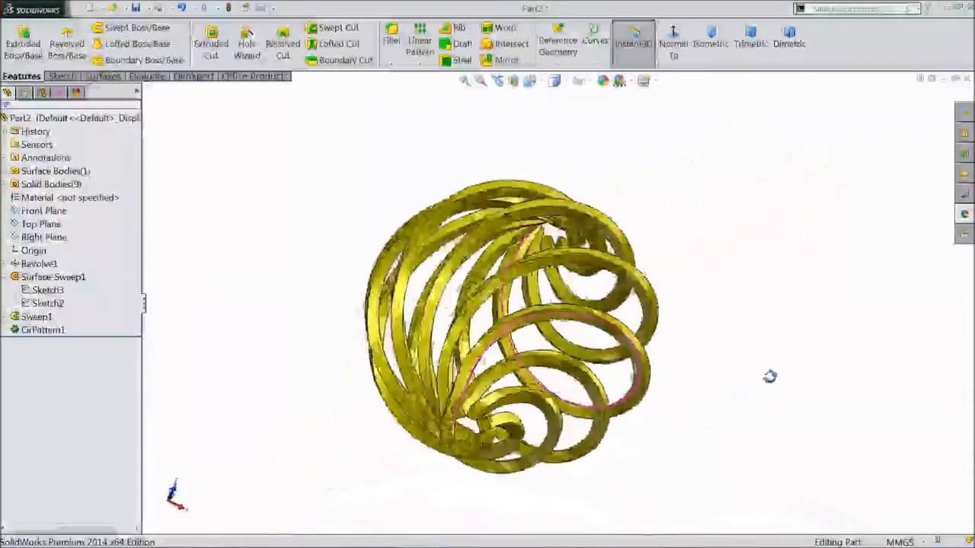